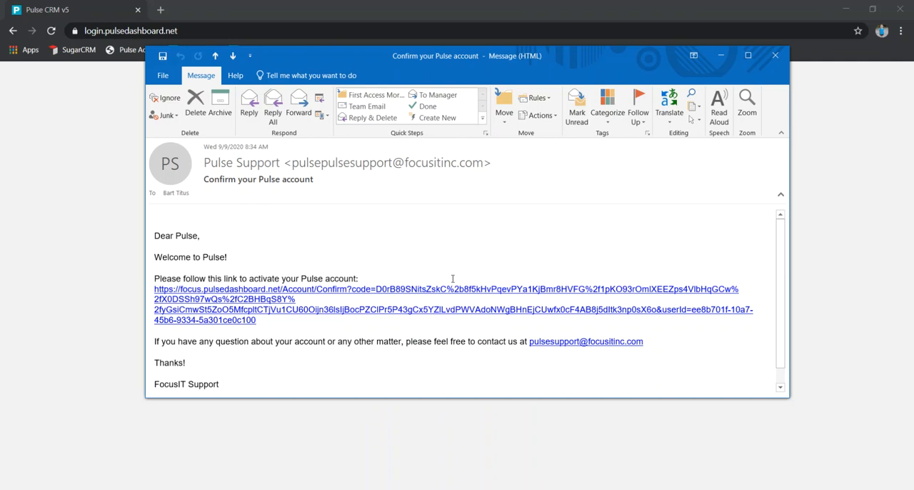
- Follow the Pulse account activation link from the Outlook confirmation email
click(446, 289)
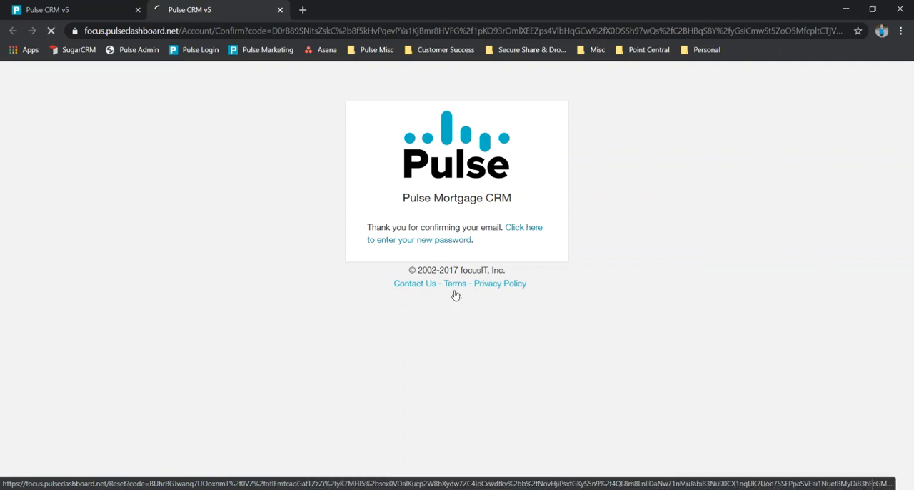
click(523, 227)
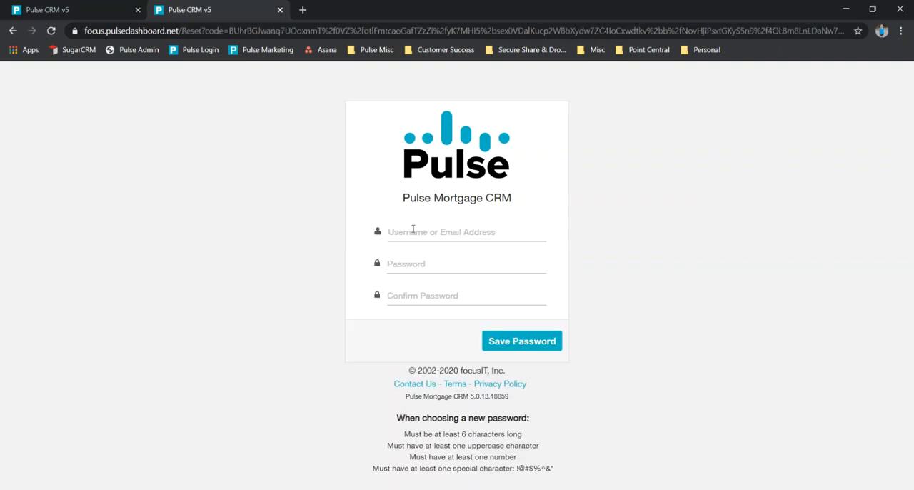
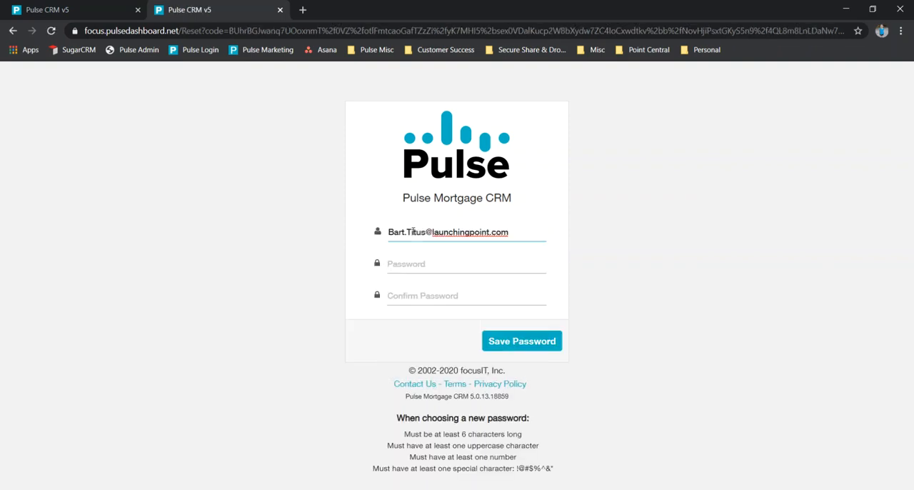
text(••••)
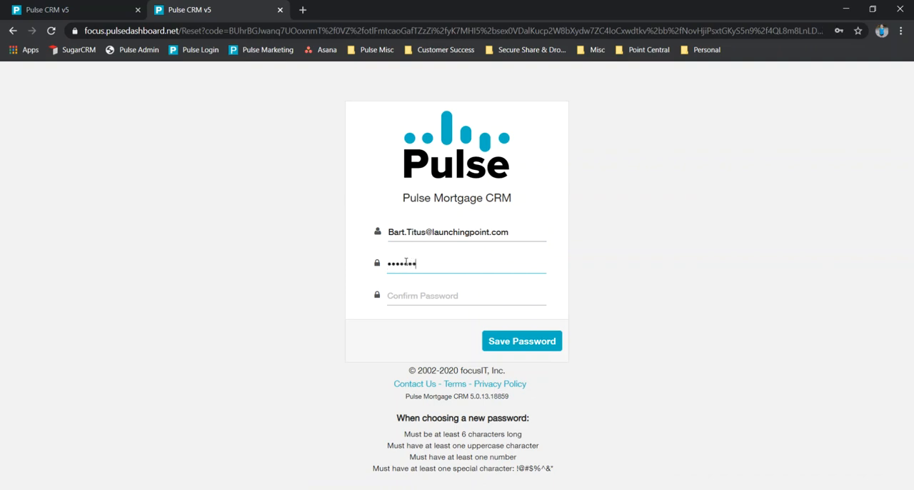
text(•••••)
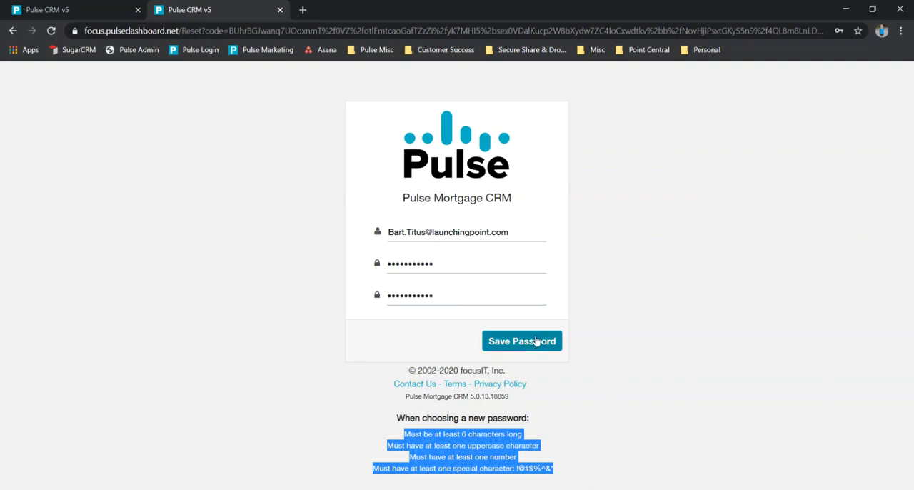
click(522, 341)
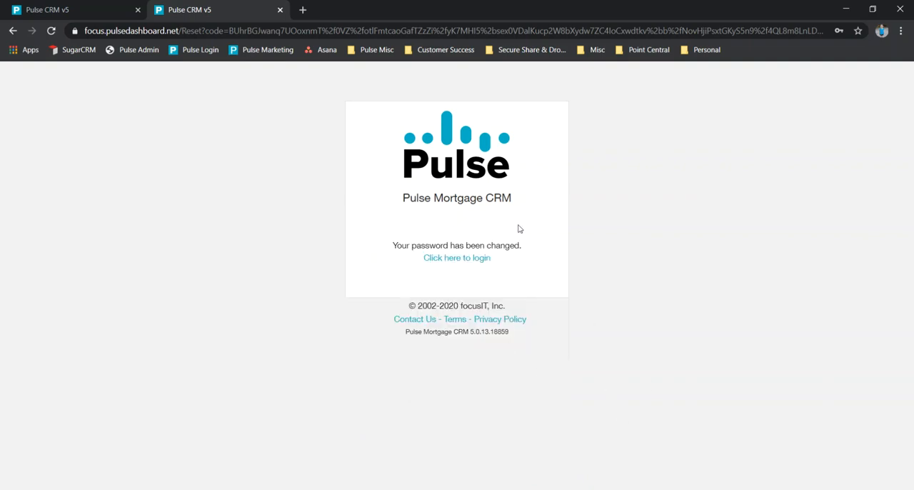
mouse_move(531, 283)
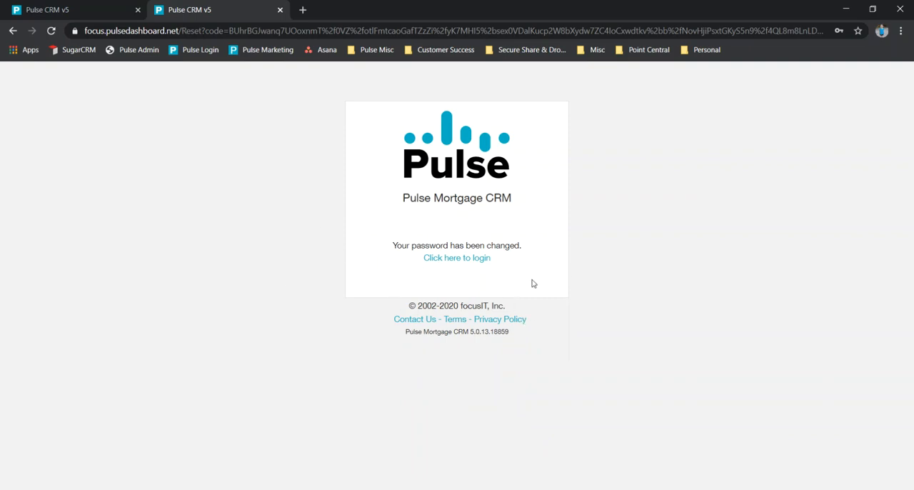
mouse_move(207, 285)
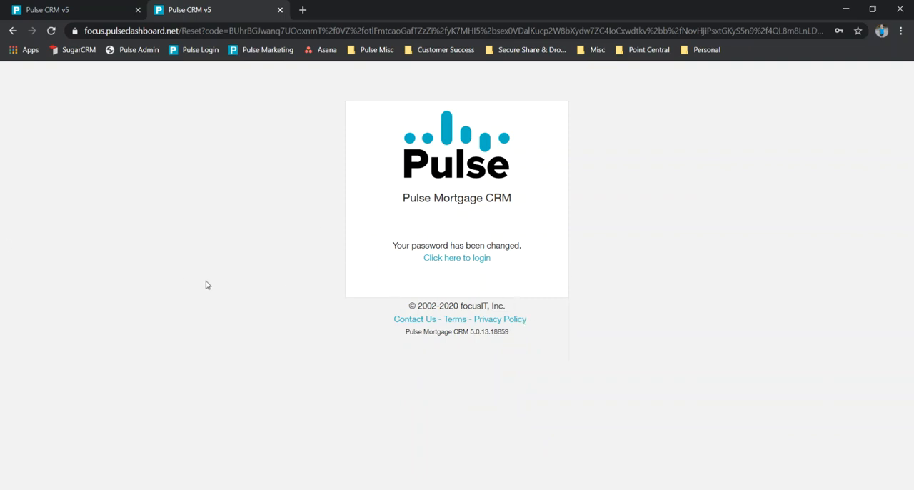
click(457, 258)
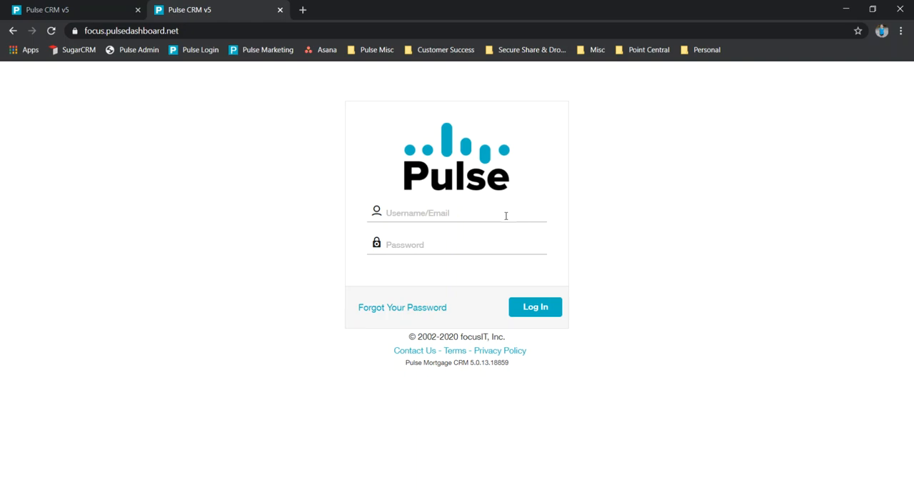
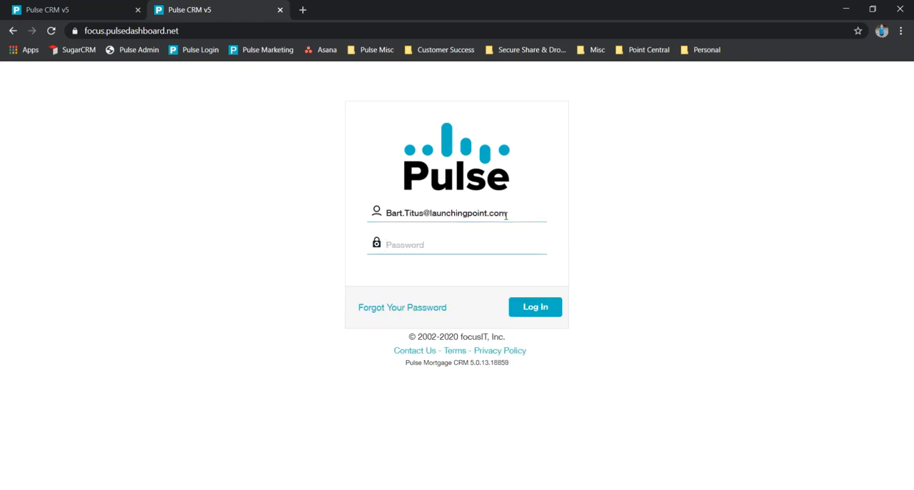
text(••)
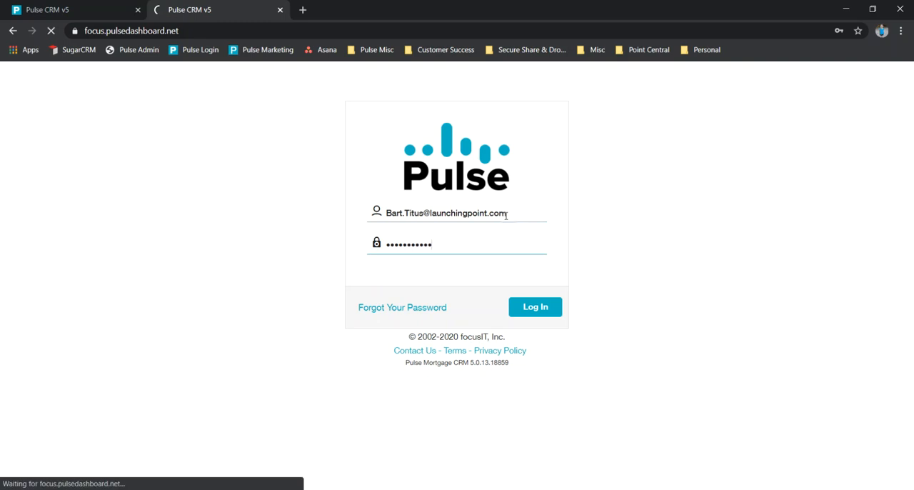
click(534, 306)
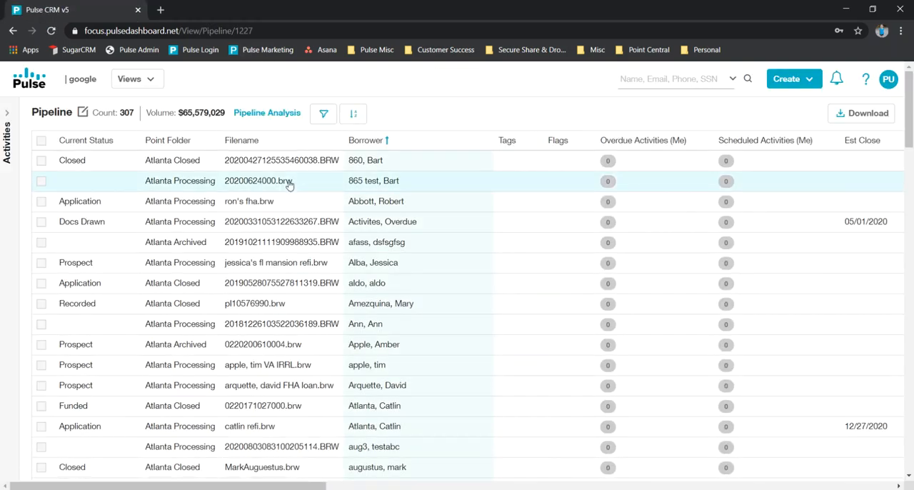
mouse_move(500, 117)
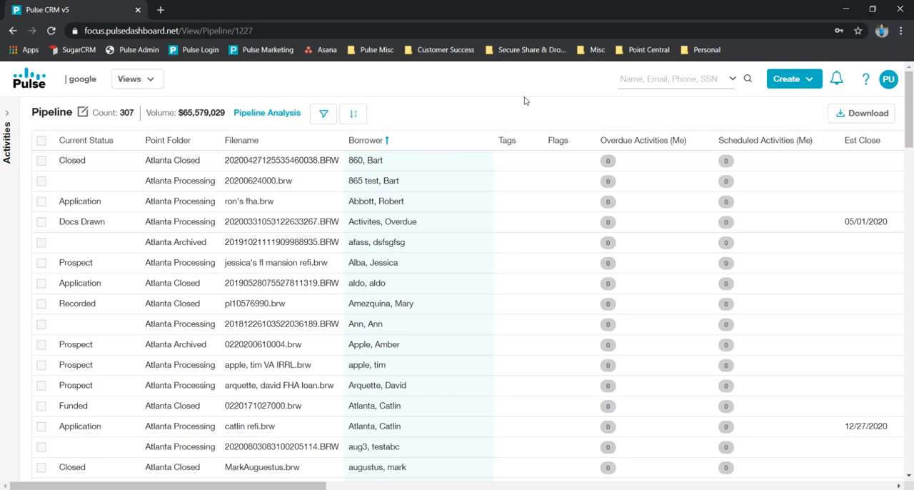
mouse_move(870, 65)
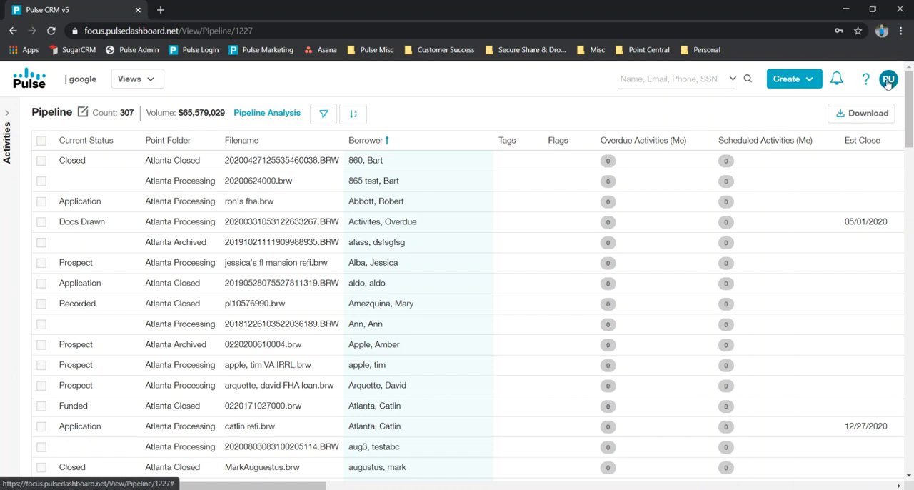
- Show the account menu from the PU user avatar
click(889, 78)
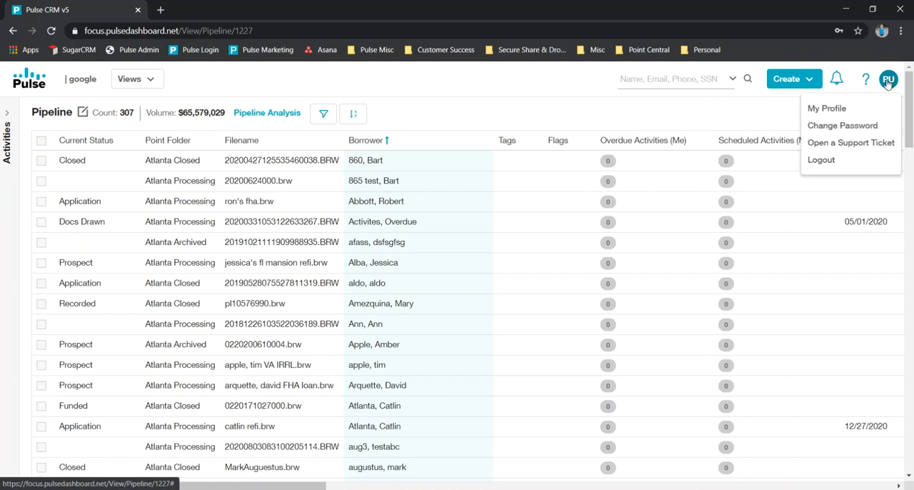
mouse_move(826, 109)
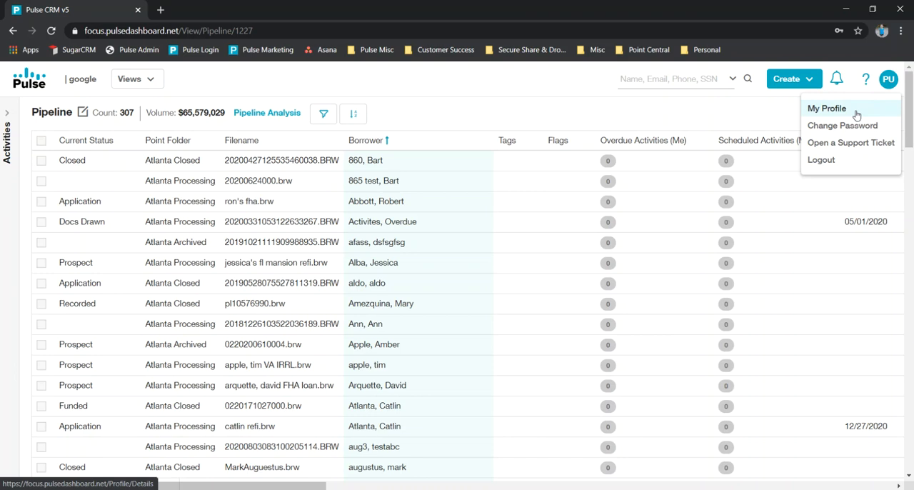
click(826, 109)
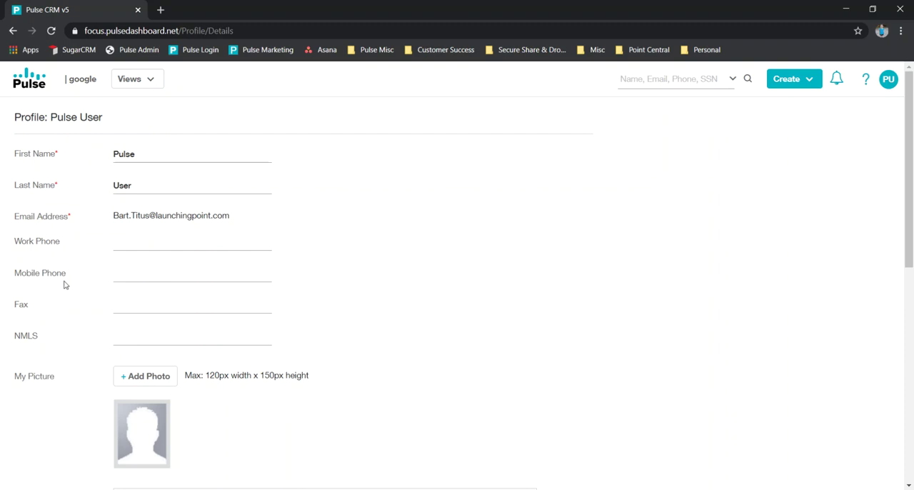
mouse_move(145, 137)
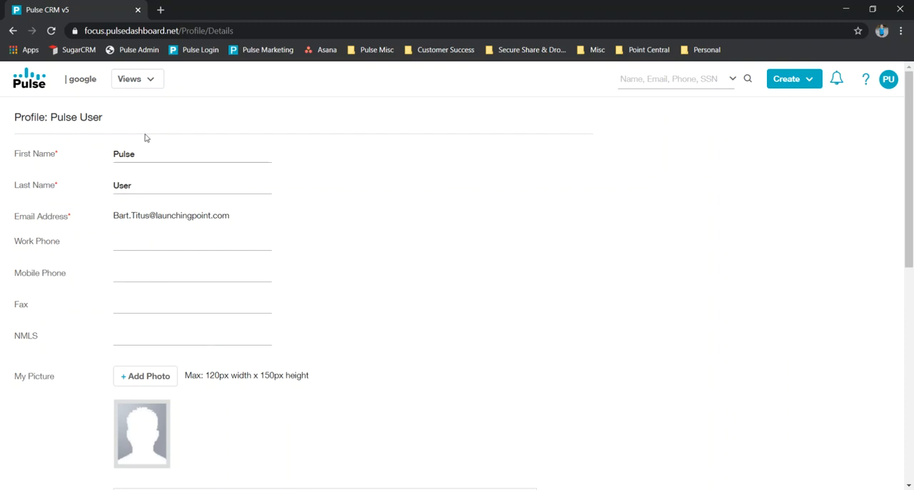
scroll(down, 3)
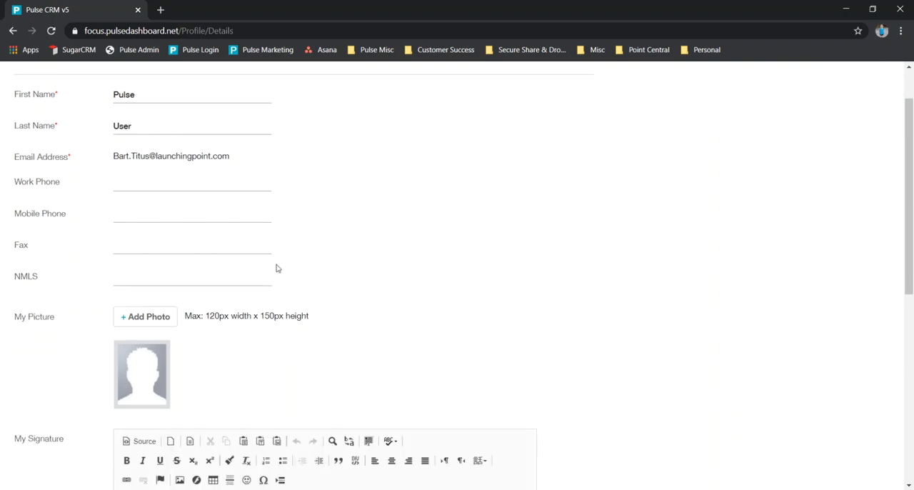
mouse_move(140, 345)
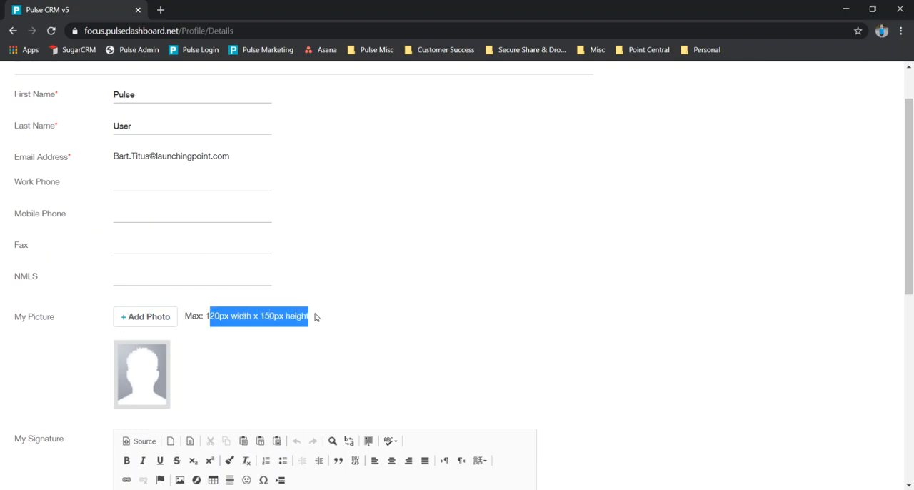
mouse_move(348, 344)
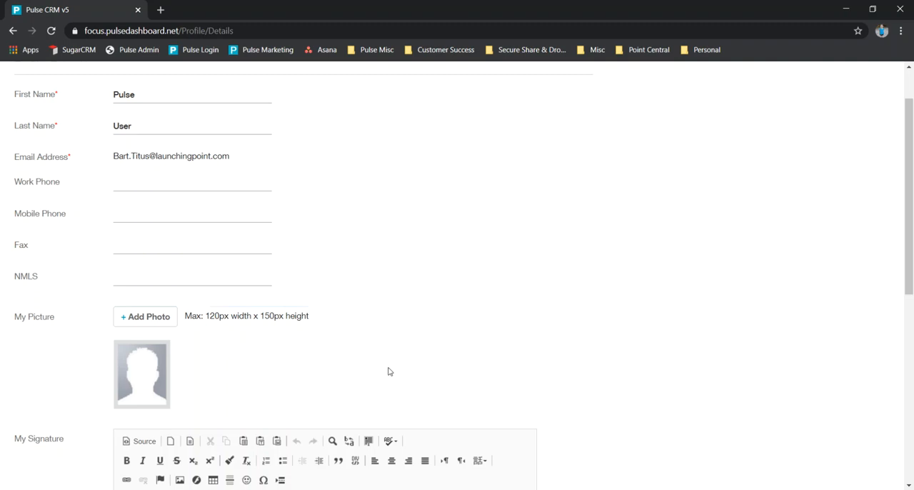
scroll(down, 3)
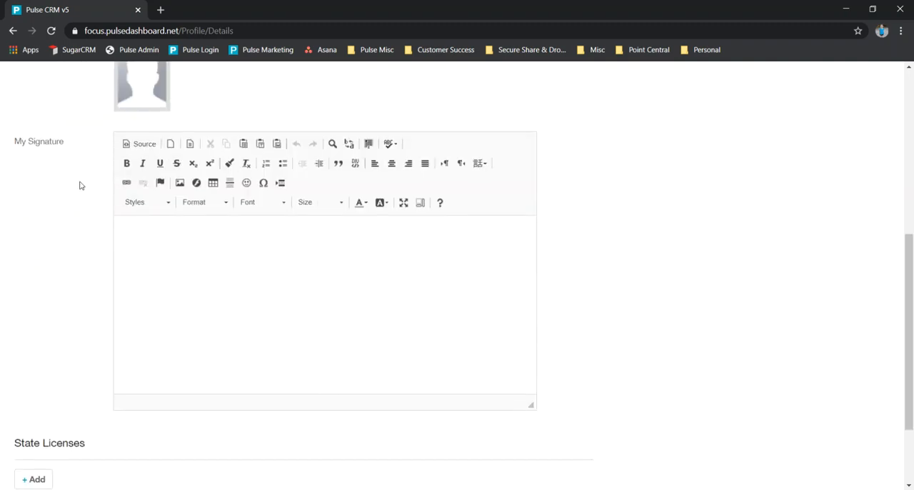
mouse_move(342, 397)
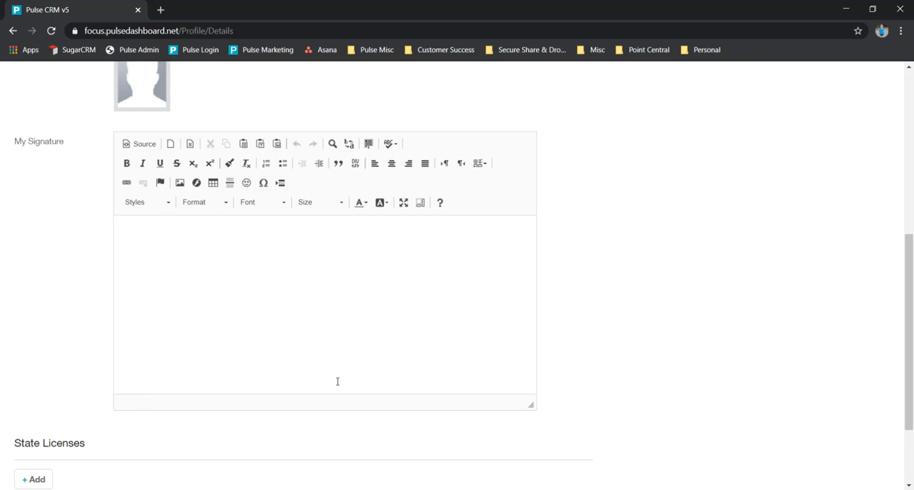
mouse_move(83, 393)
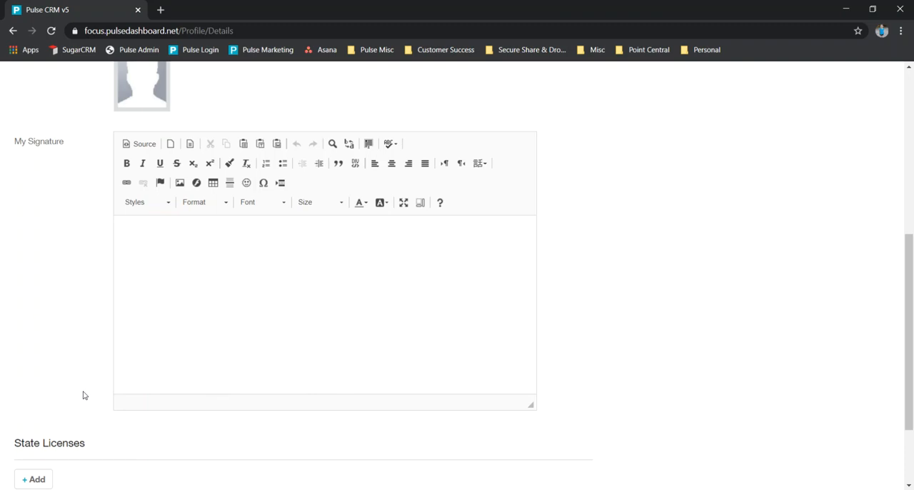
mouse_move(95, 381)
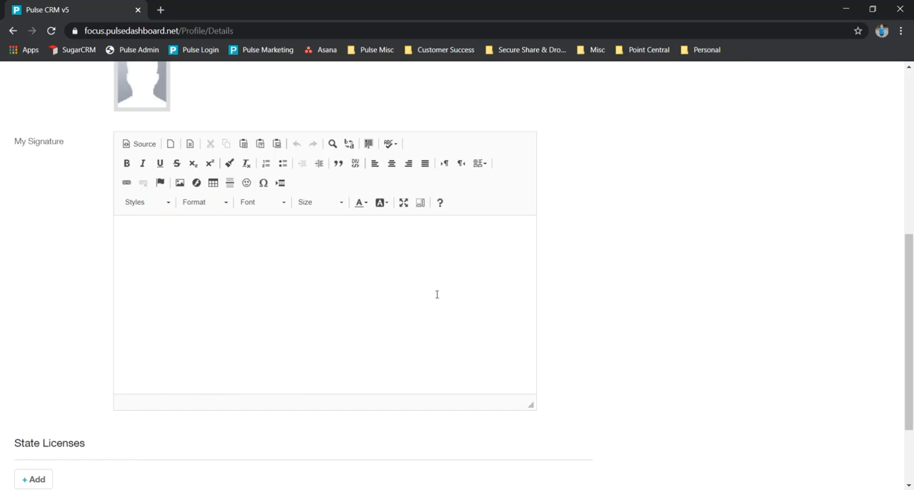
mouse_move(220, 429)
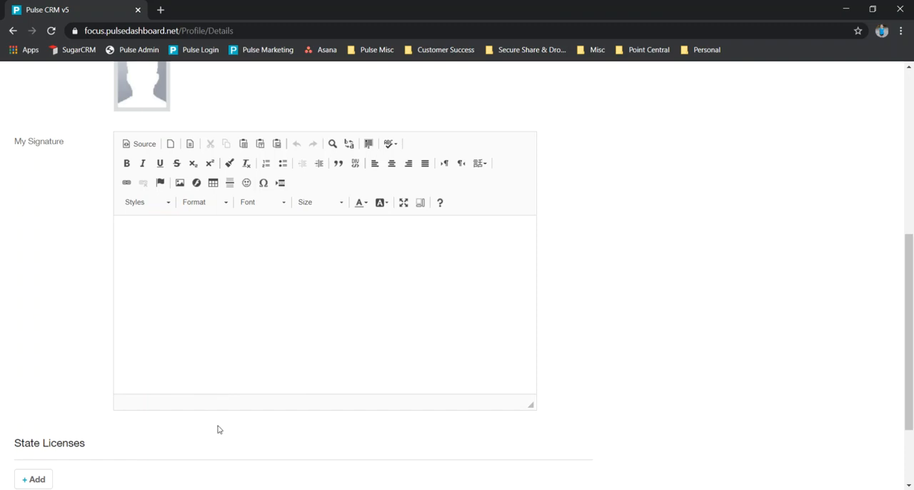
mouse_move(177, 434)
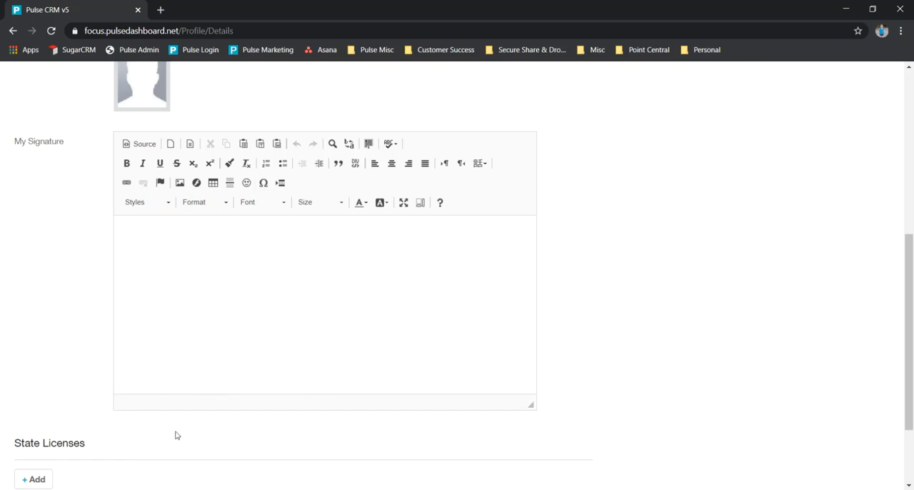
scroll(up, 3)
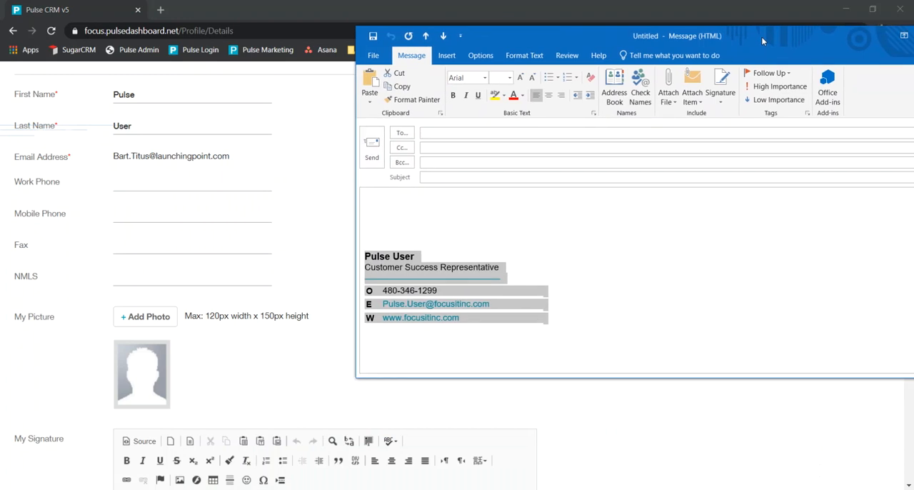
- Save the profile with the pasted Pulse User signature block
click(409, 290)
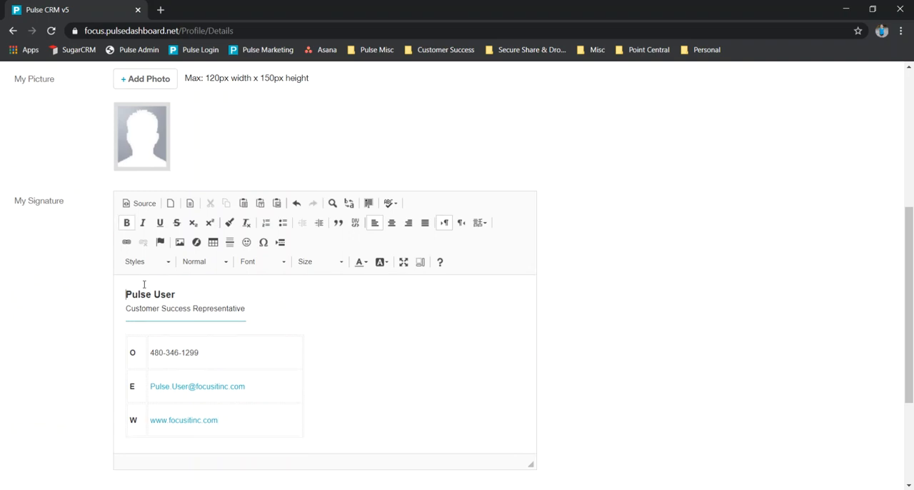
mouse_move(111, 337)
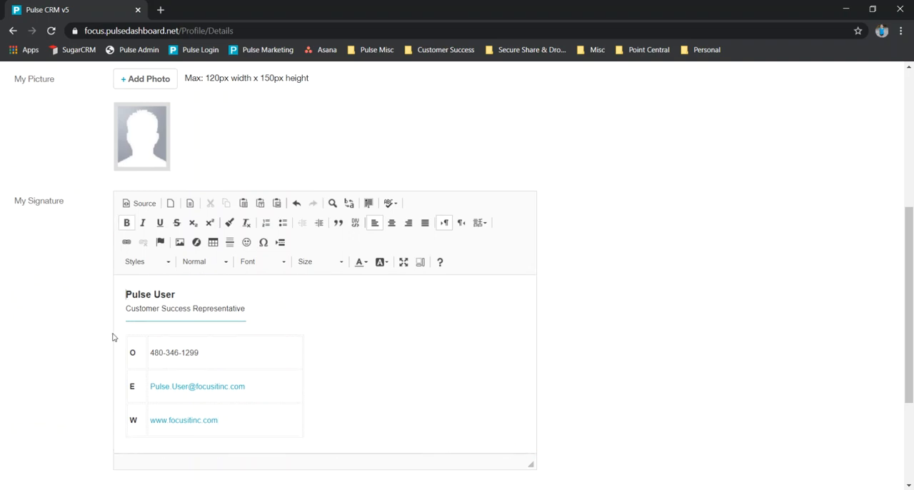
mouse_move(121, 386)
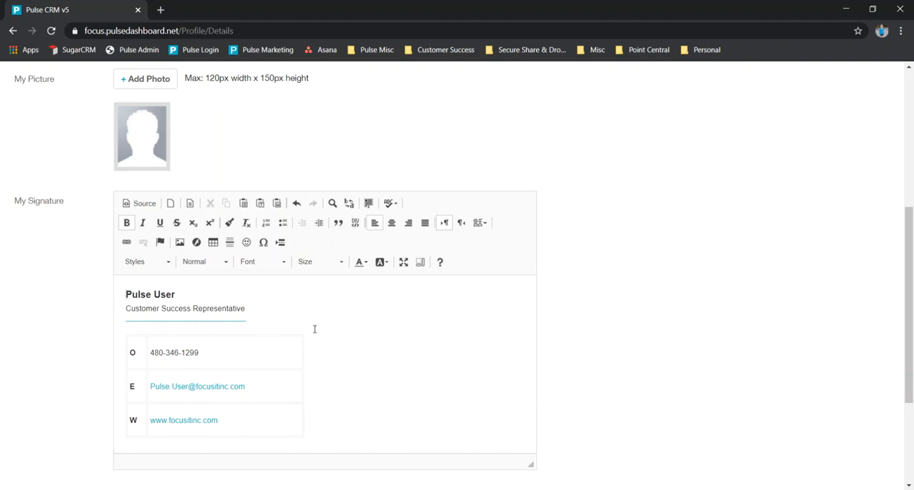
mouse_move(294, 326)
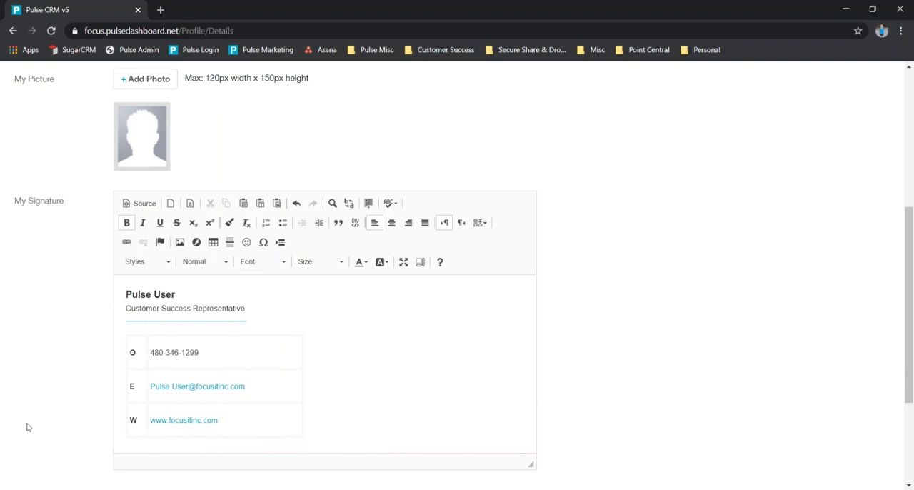
scroll(down, 3)
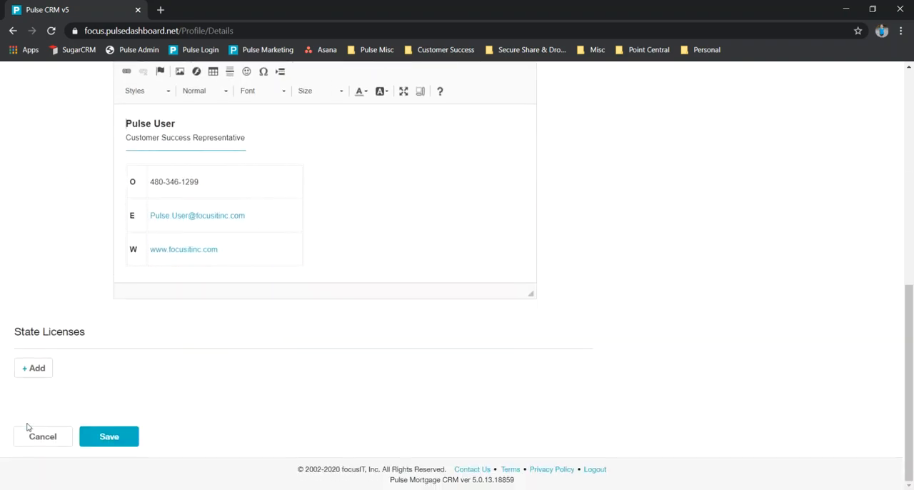
mouse_move(108, 437)
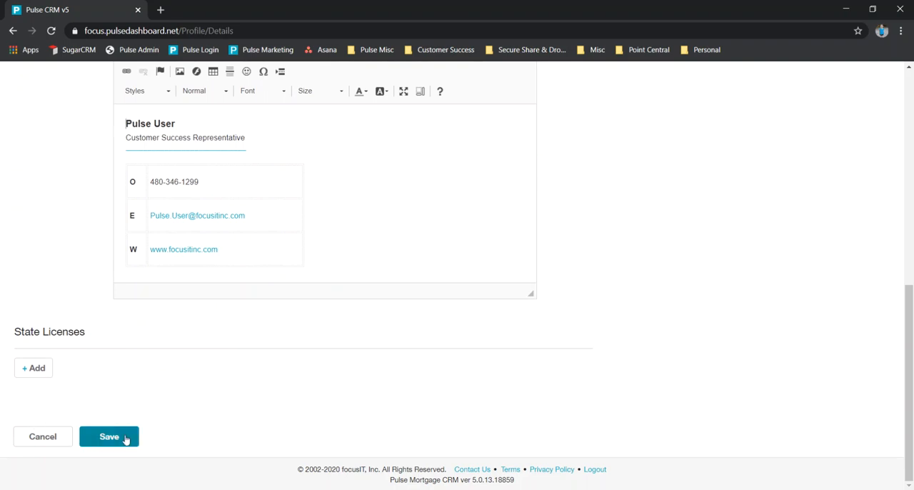
click(108, 437)
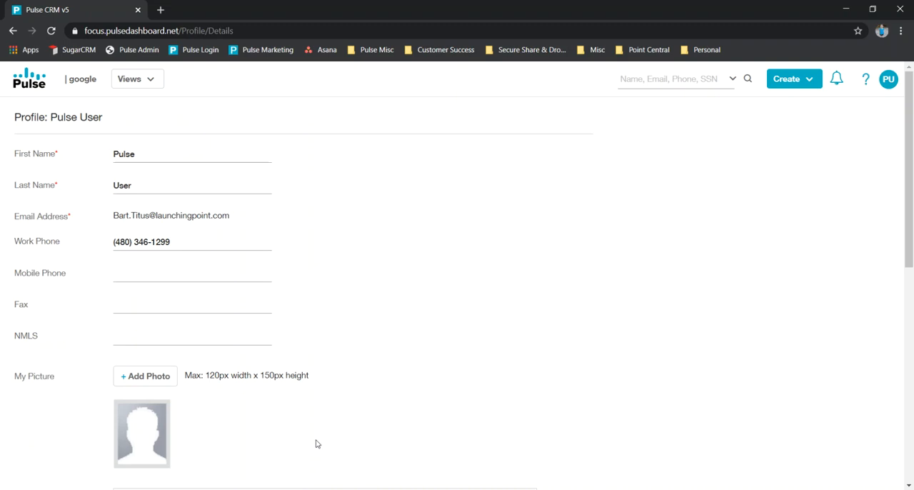
scroll(down, 3)
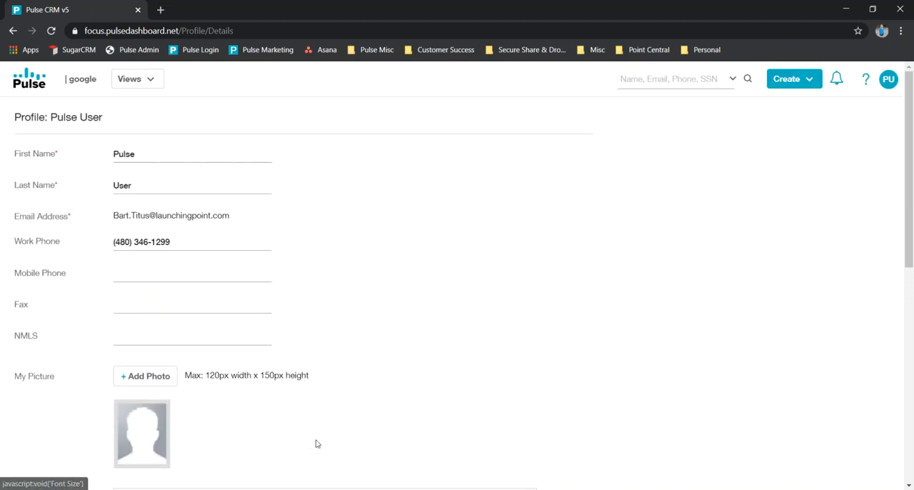
mouse_move(28, 80)
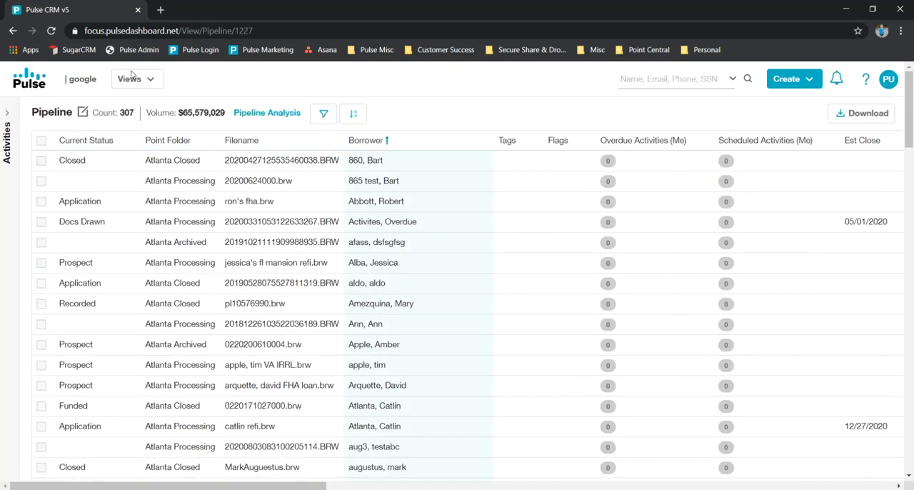
- Switch to the Leads view, then reopen the views list
click(129, 79)
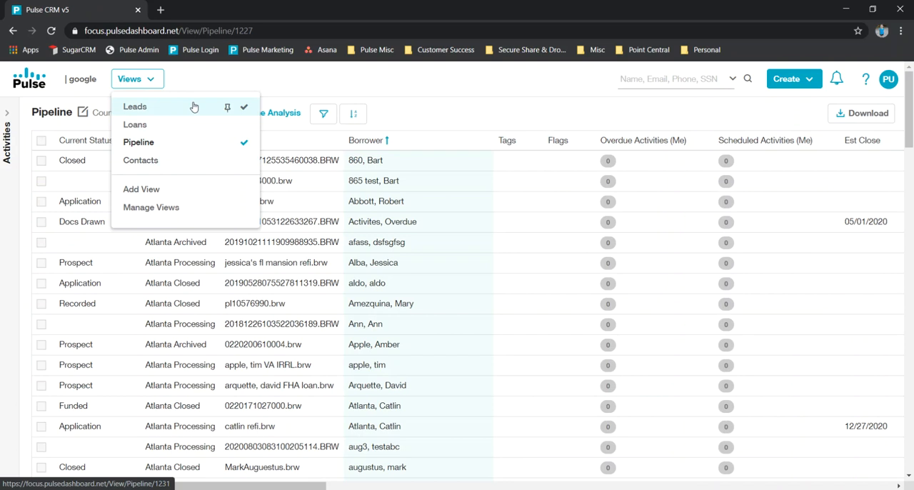
mouse_move(175, 117)
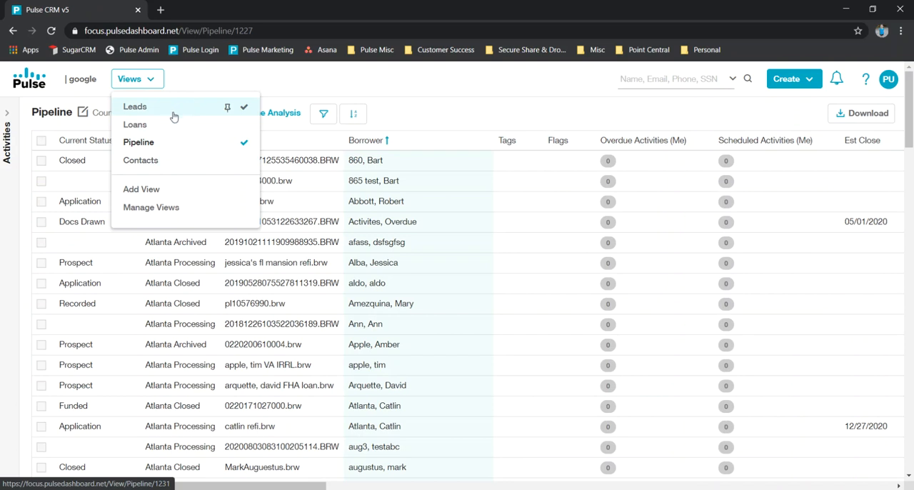
click(134, 105)
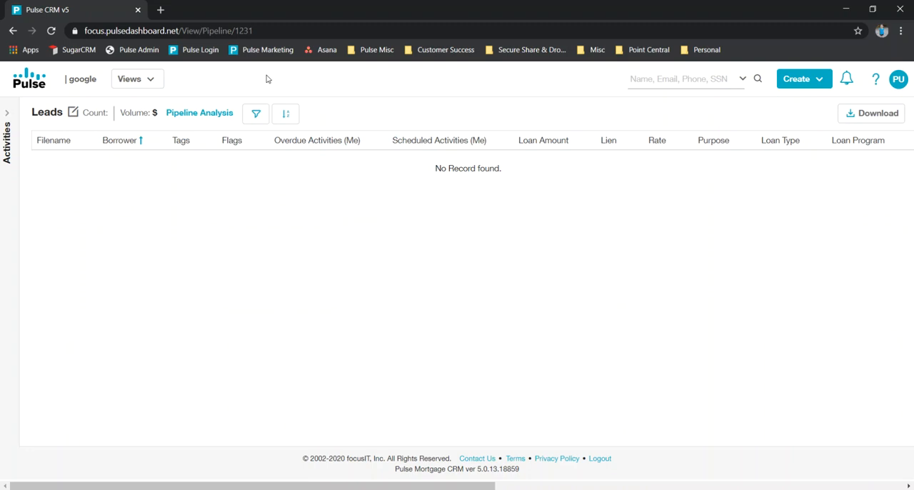
click(132, 78)
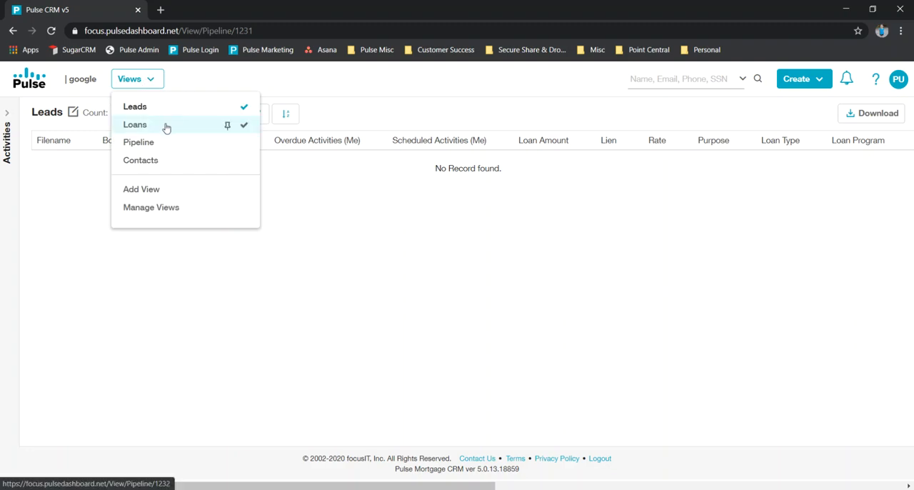
- Switch to the Loans view of 109 files, then reopen the views list
click(134, 125)
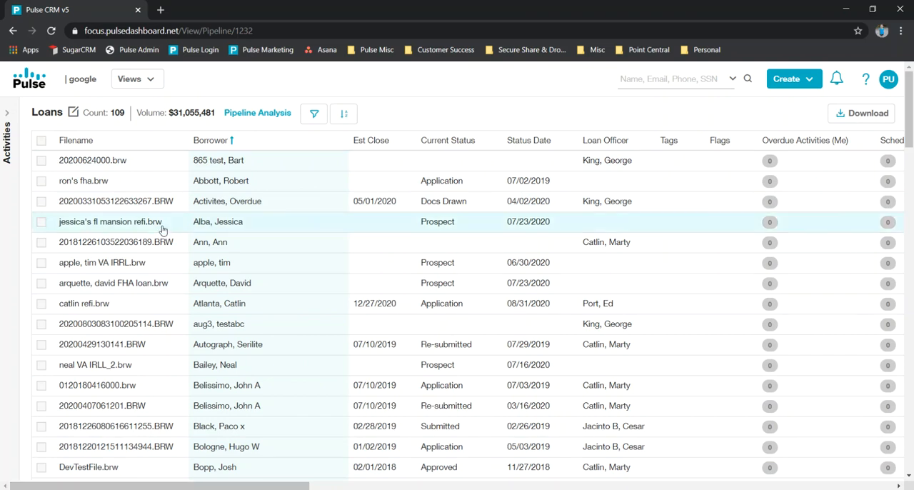
click(132, 78)
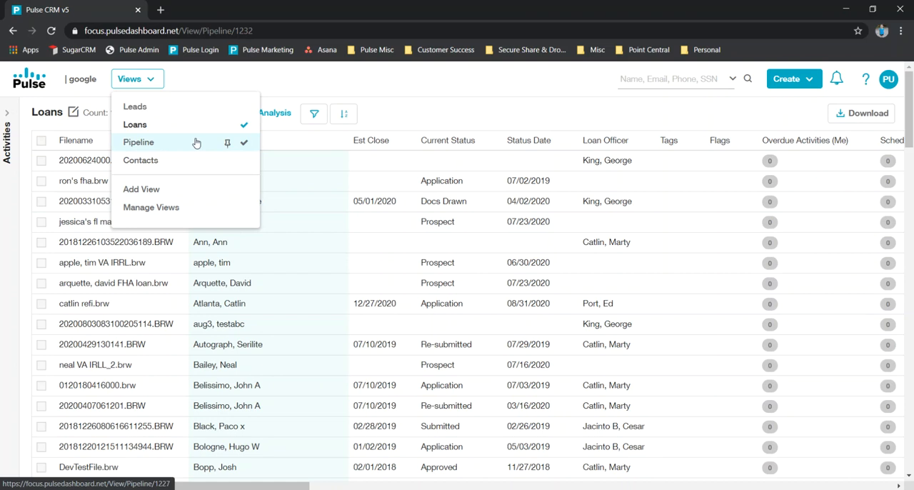
- Switch back to the Pipeline view of 307 loan files
click(139, 143)
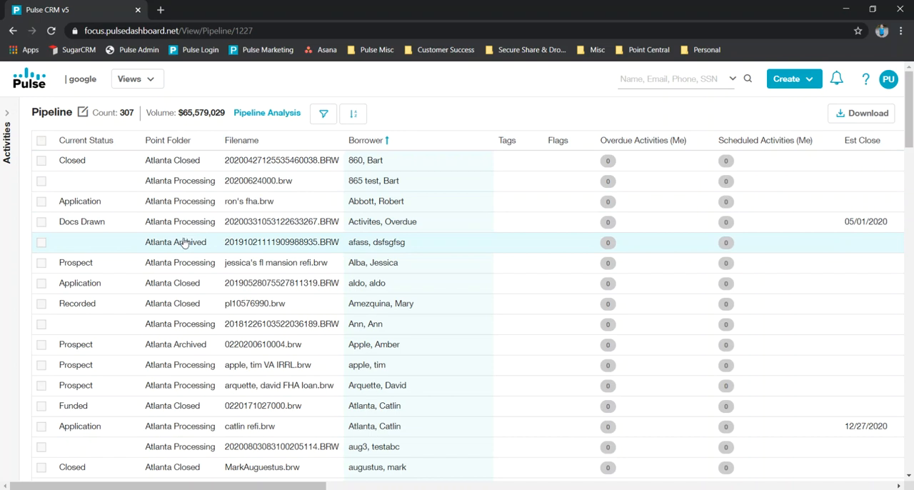
mouse_move(207, 257)
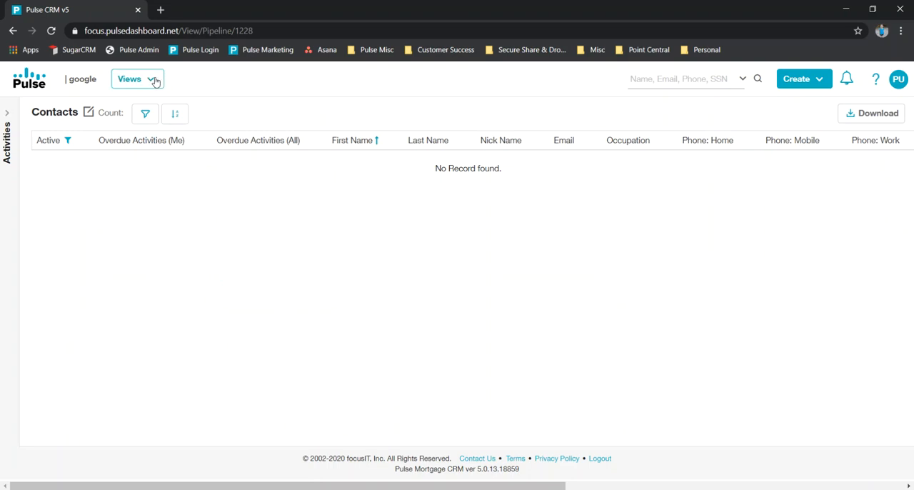
- Return from the Contacts view to the Pipeline view
click(135, 79)
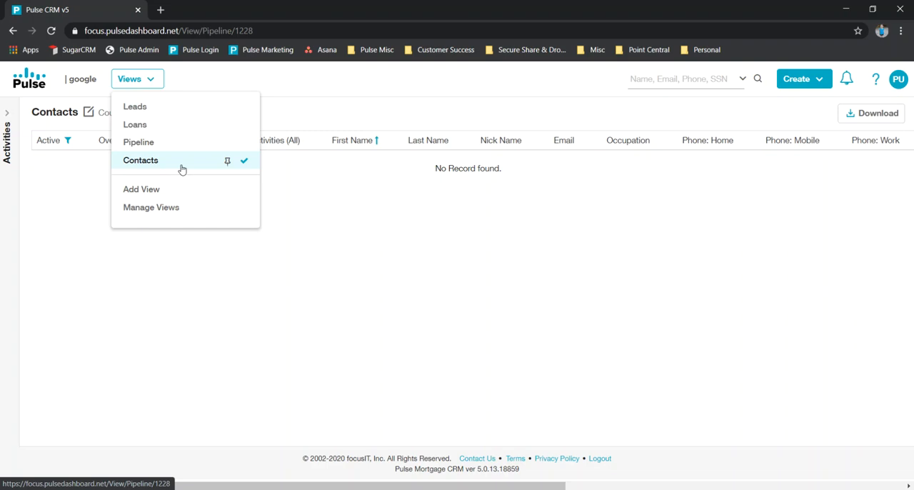
mouse_move(178, 166)
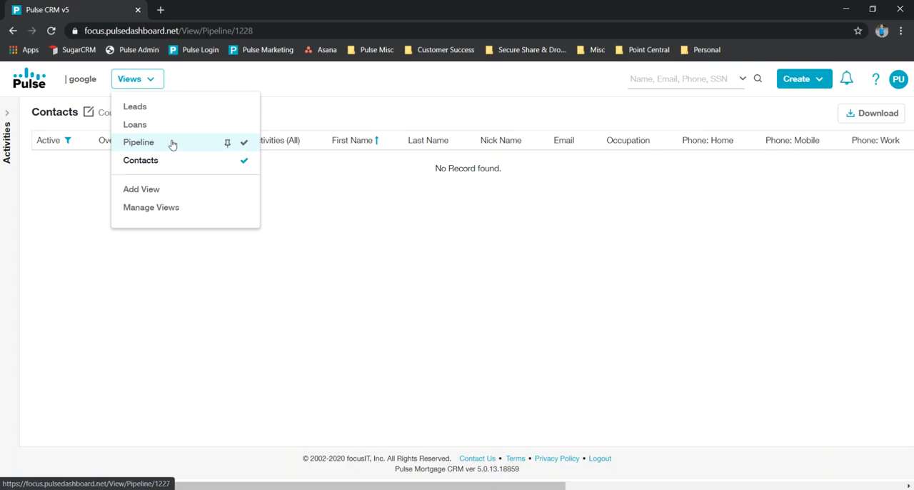
click(139, 142)
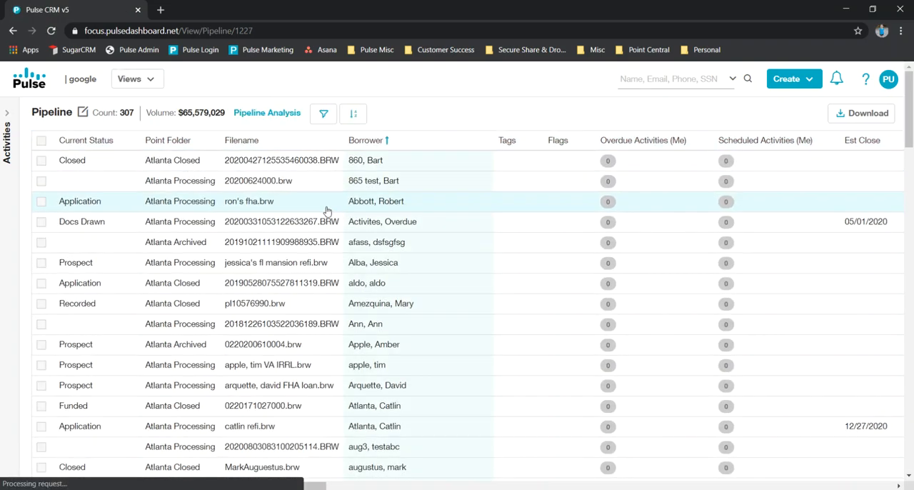
click(300, 323)
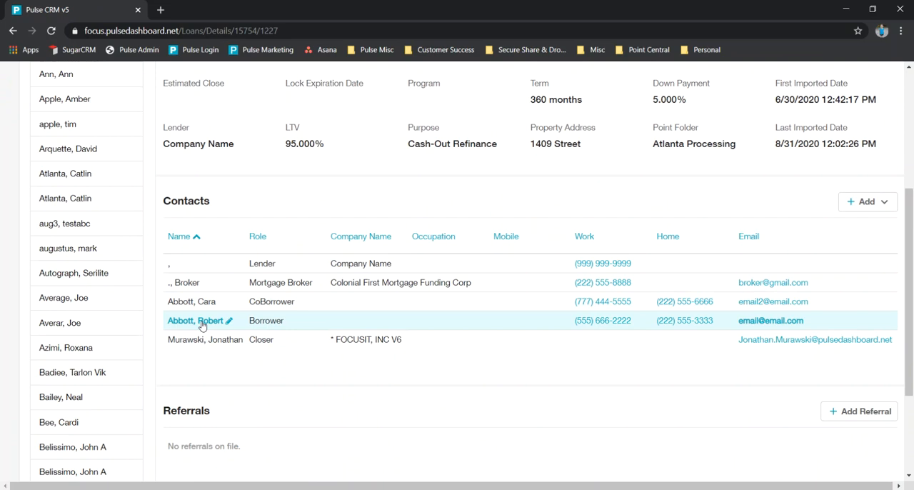
click(191, 321)
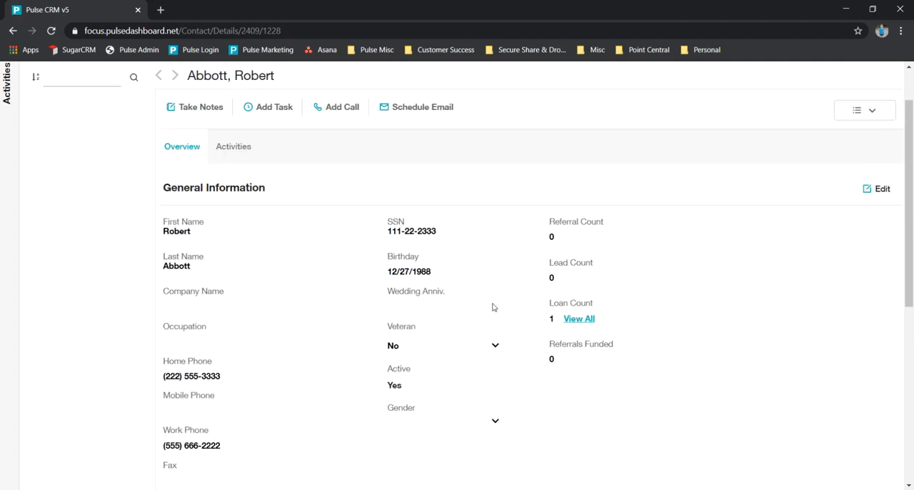
mouse_move(640, 311)
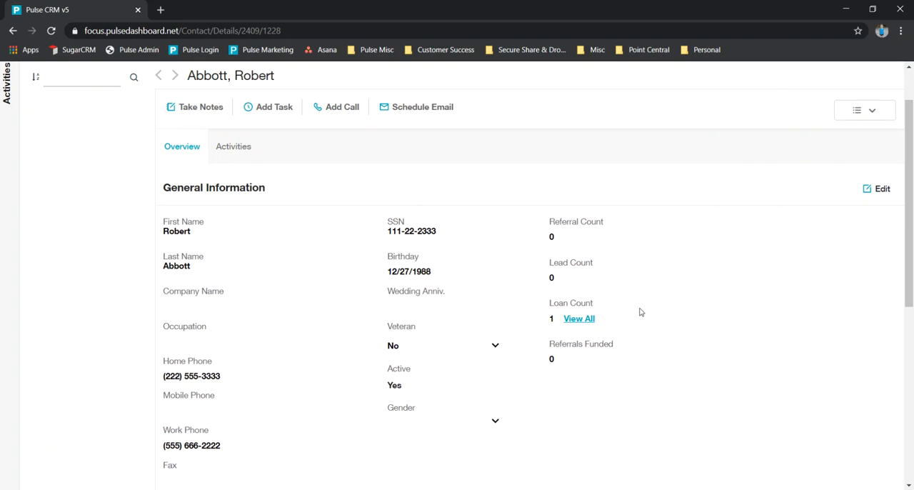
mouse_move(672, 298)
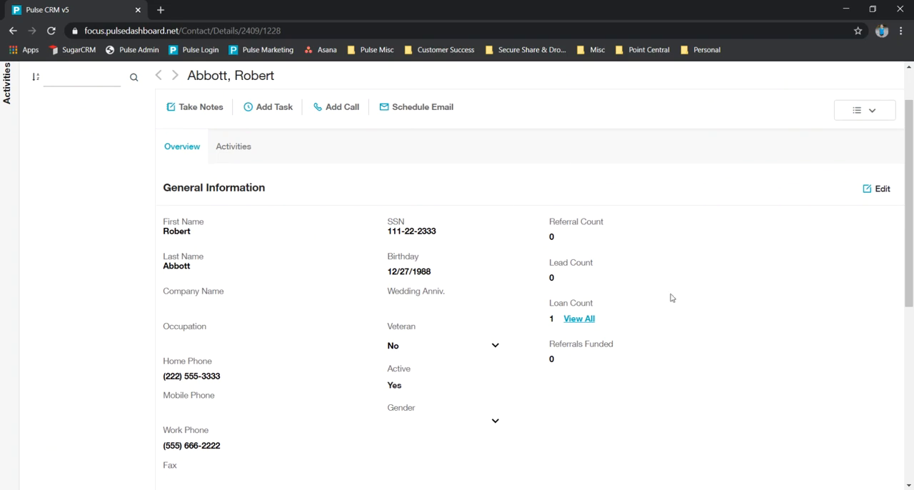
mouse_move(549, 321)
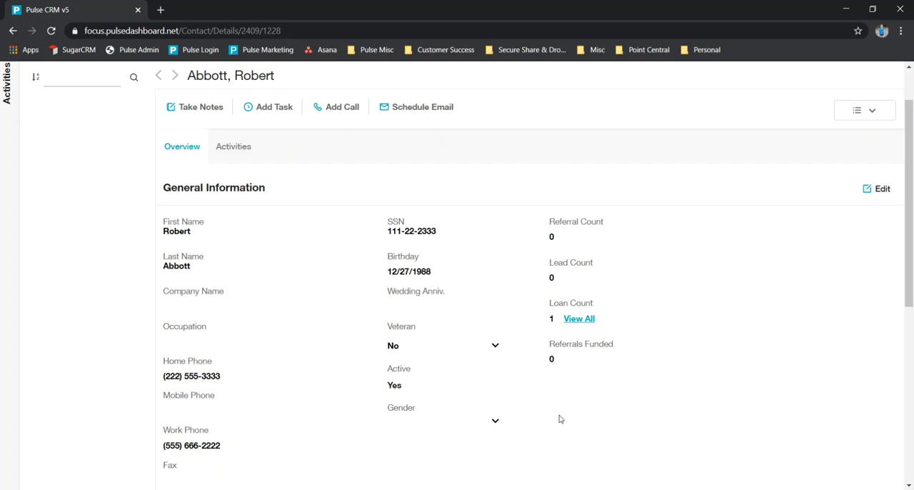
mouse_move(603, 409)
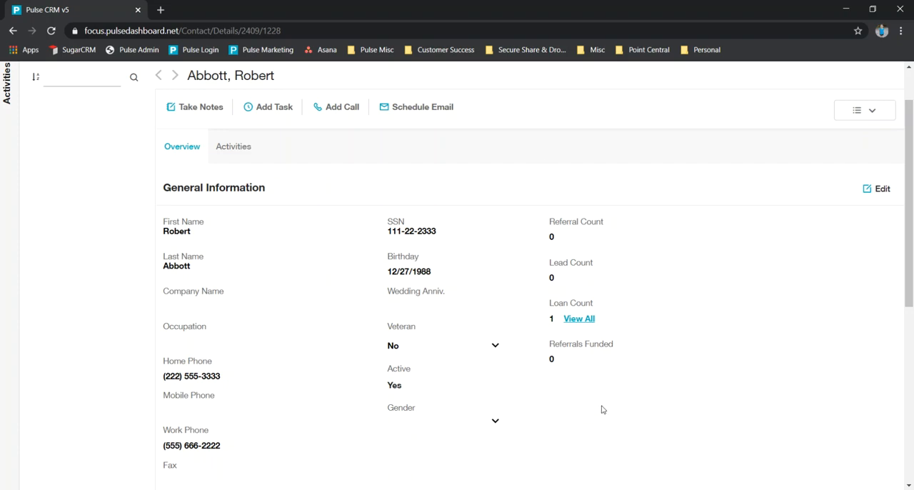
mouse_move(402, 426)
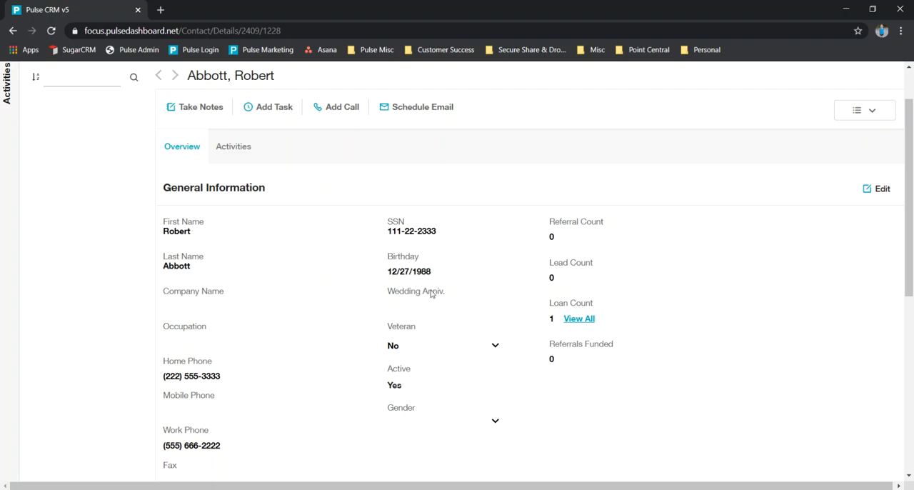
scroll(down, 3)
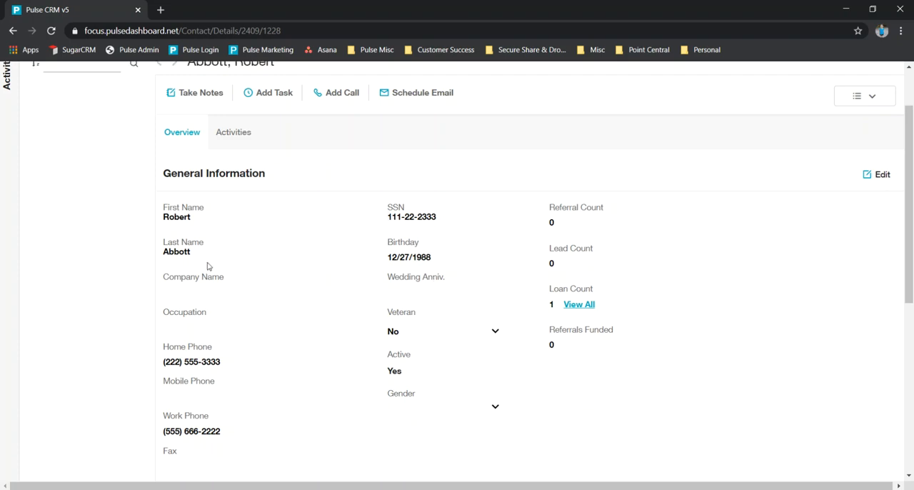
scroll(down, 3)
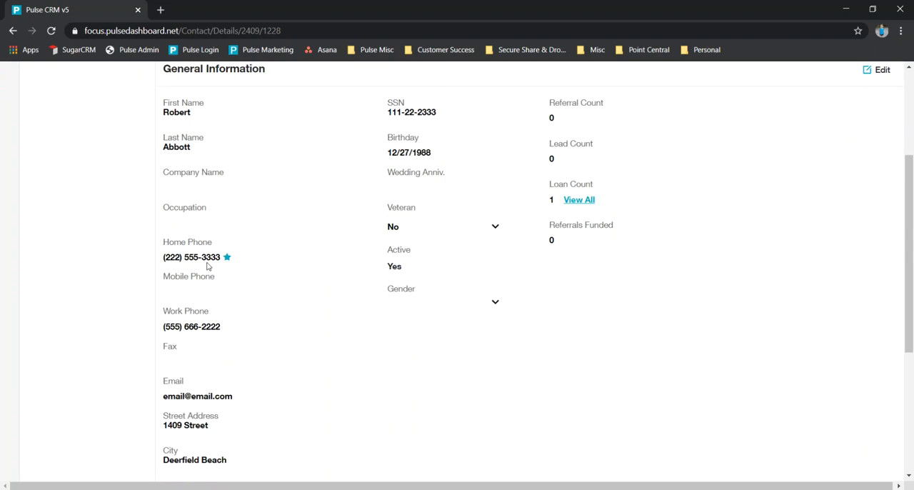
click(579, 200)
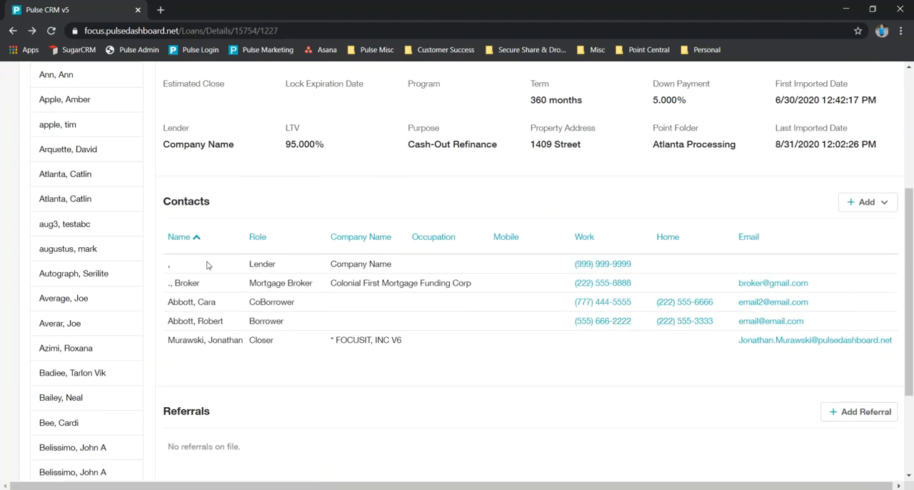
scroll(up, 3)
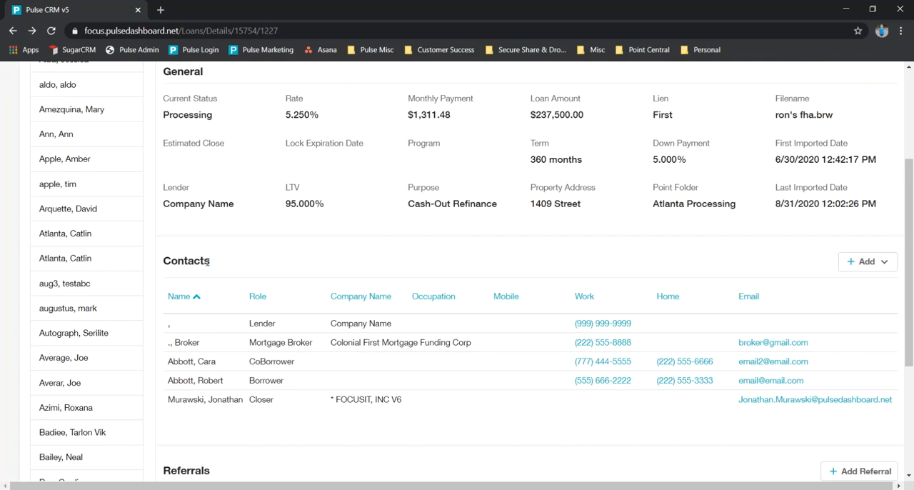
click(195, 380)
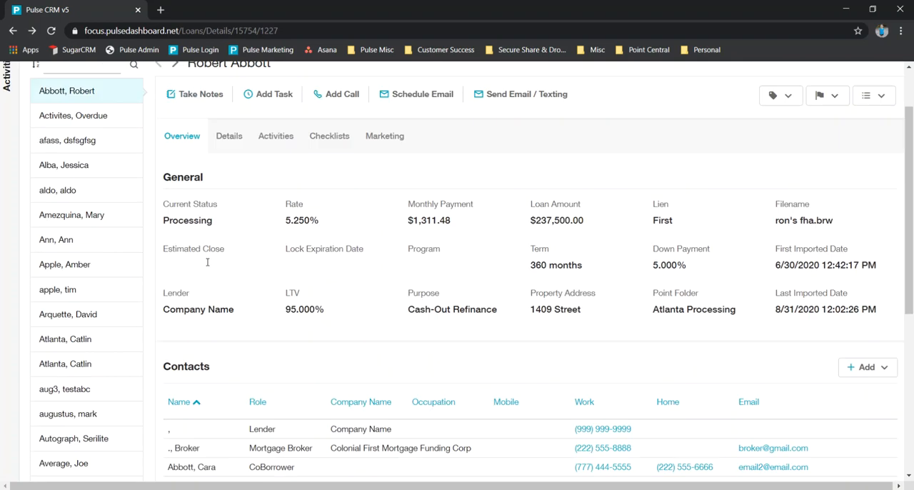
scroll(up, 3)
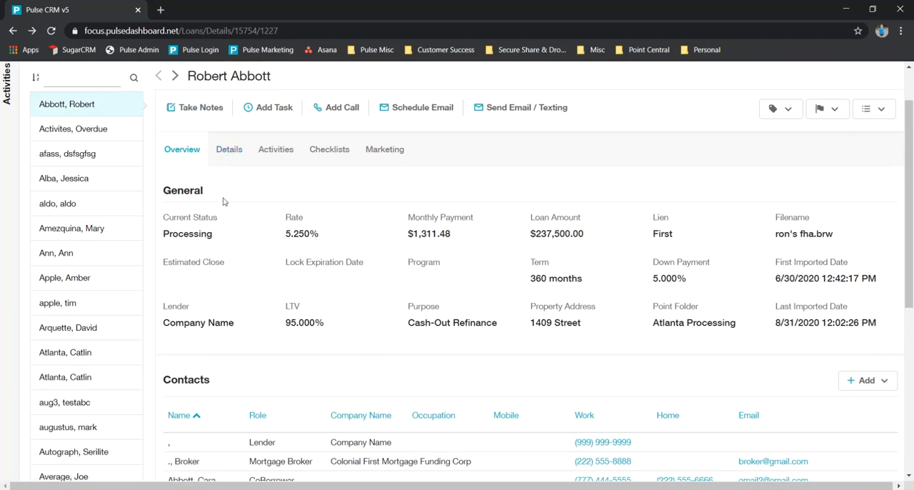
double_click(203, 76)
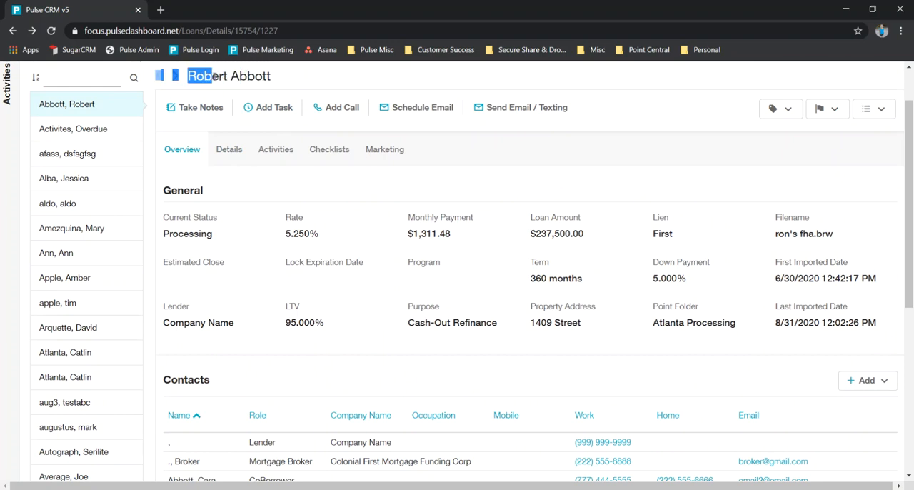
mouse_move(760, 328)
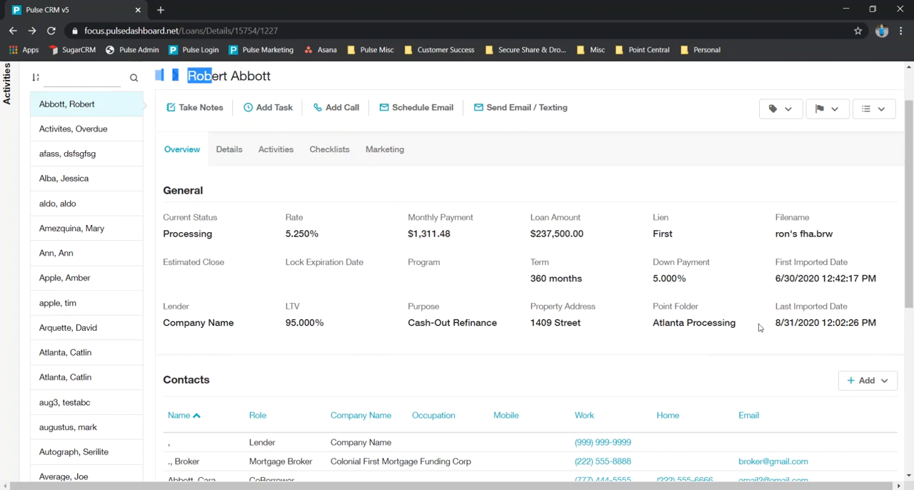
mouse_move(226, 197)
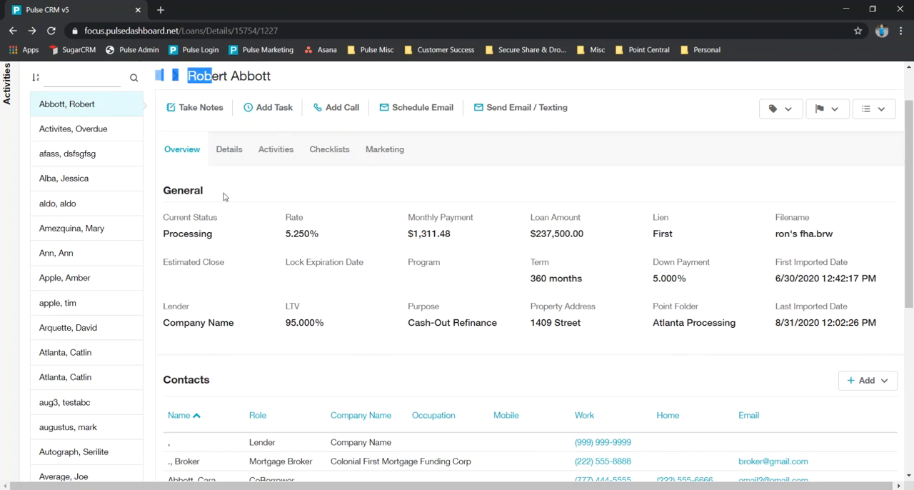
mouse_move(400, 369)
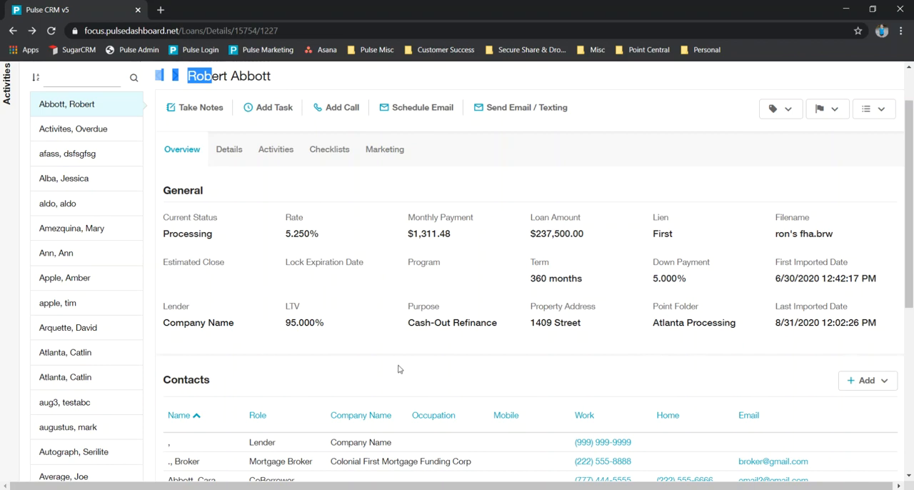
mouse_move(443, 257)
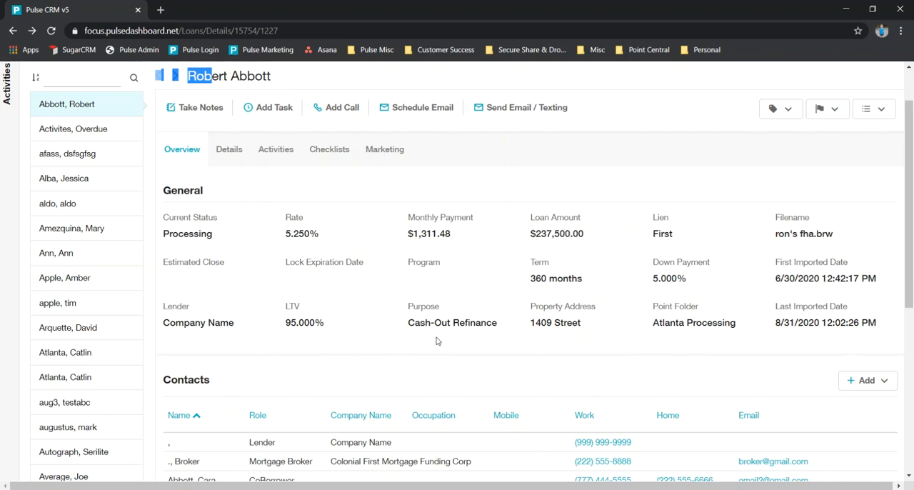
scroll(down, 3)
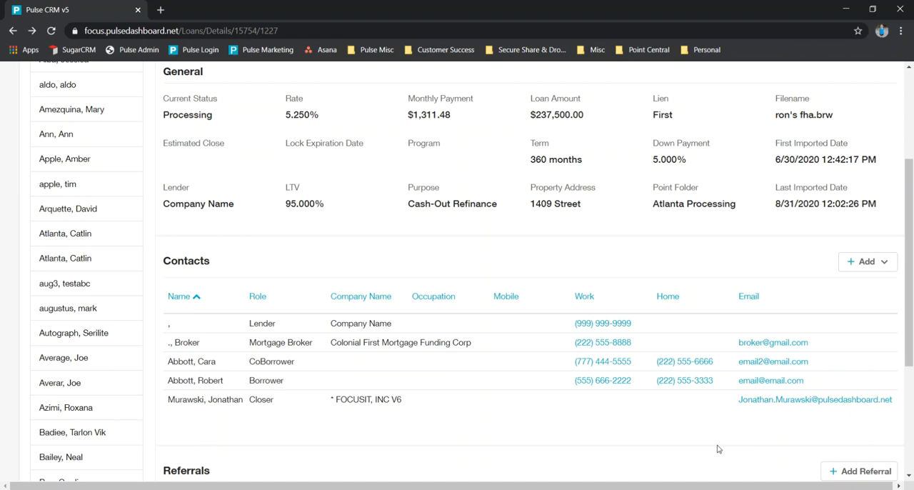
mouse_move(163, 363)
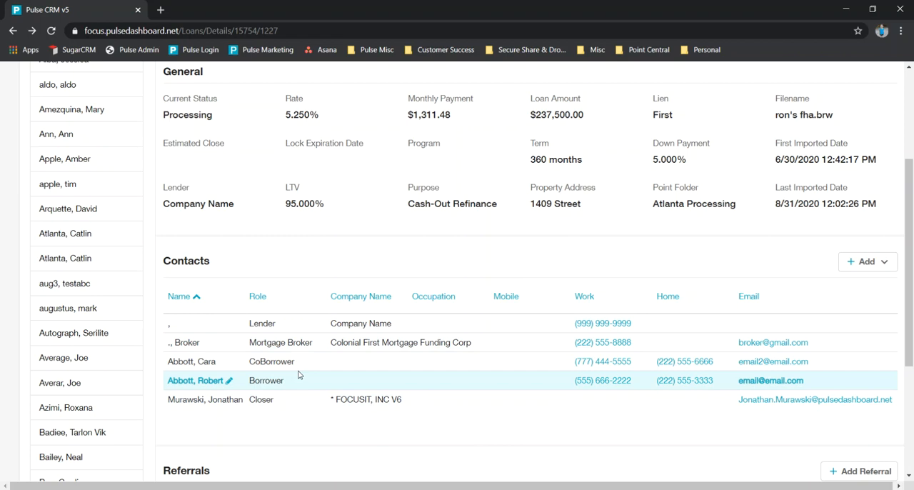
click(200, 381)
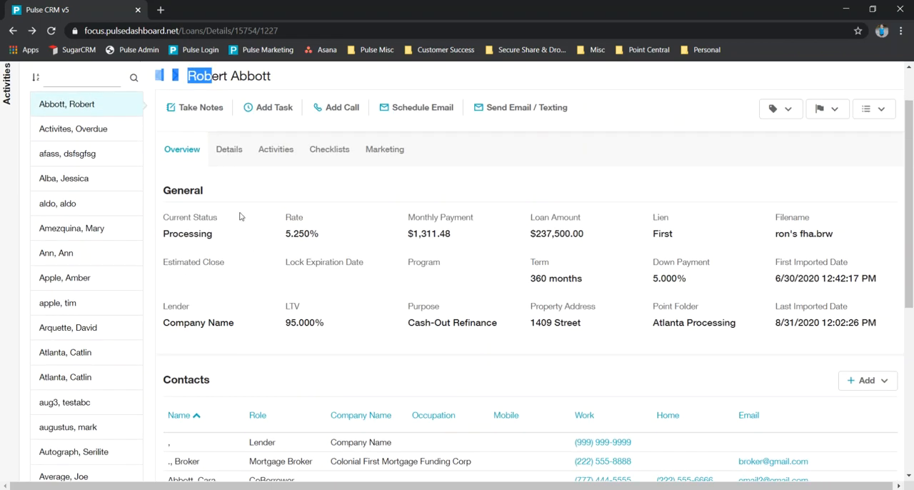
click(229, 148)
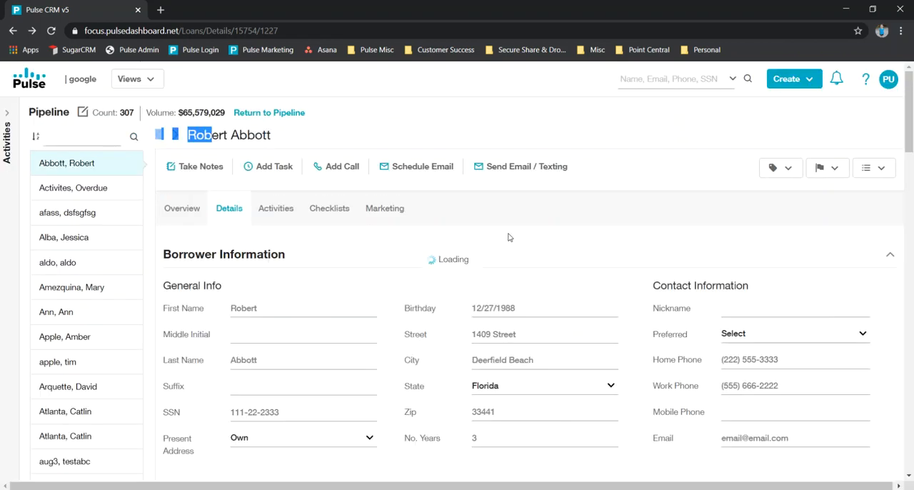
scroll(down, 3)
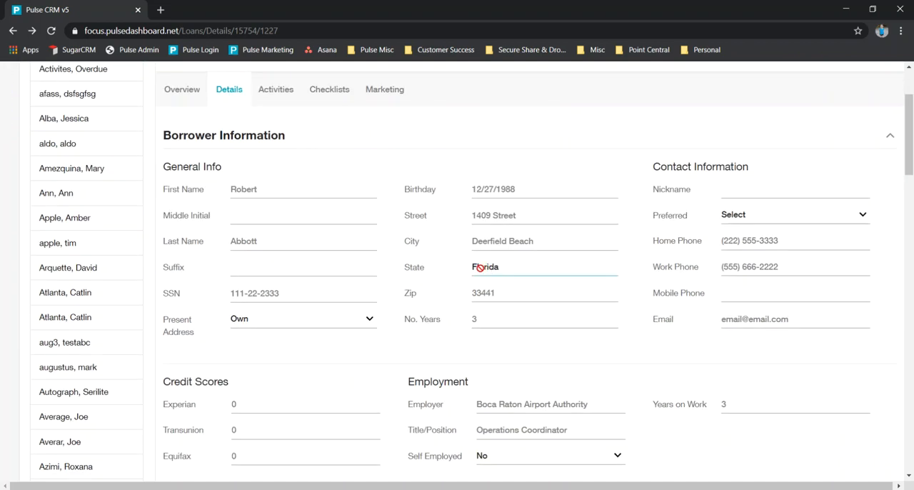
scroll(down, 3)
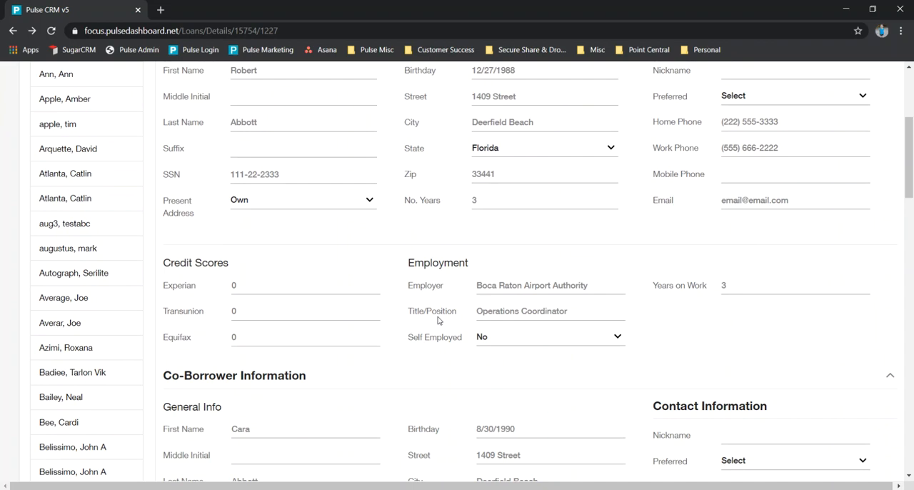
scroll(down, 3)
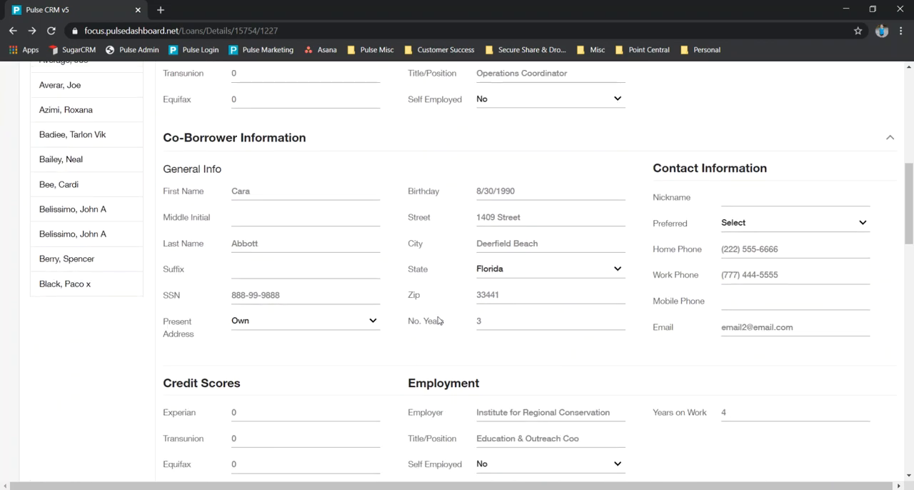
scroll(down, 3)
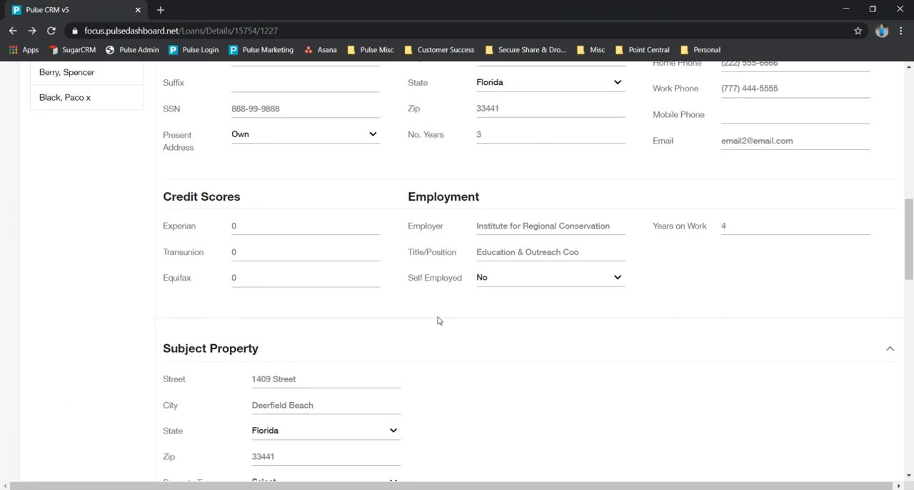
scroll(down, 3)
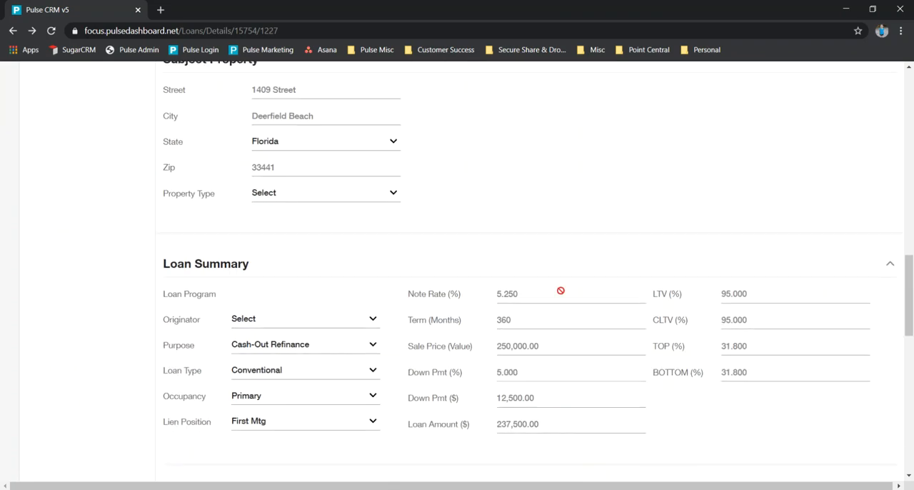
scroll(down, 3)
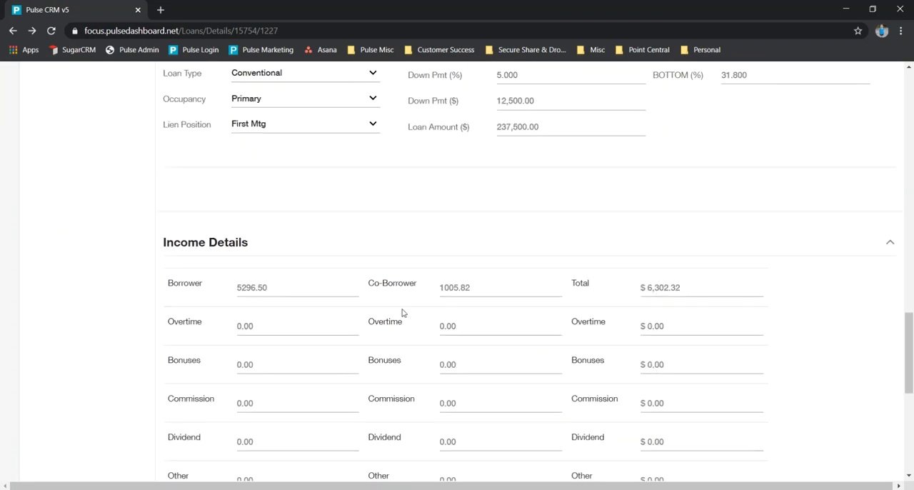
scroll(up, 3)
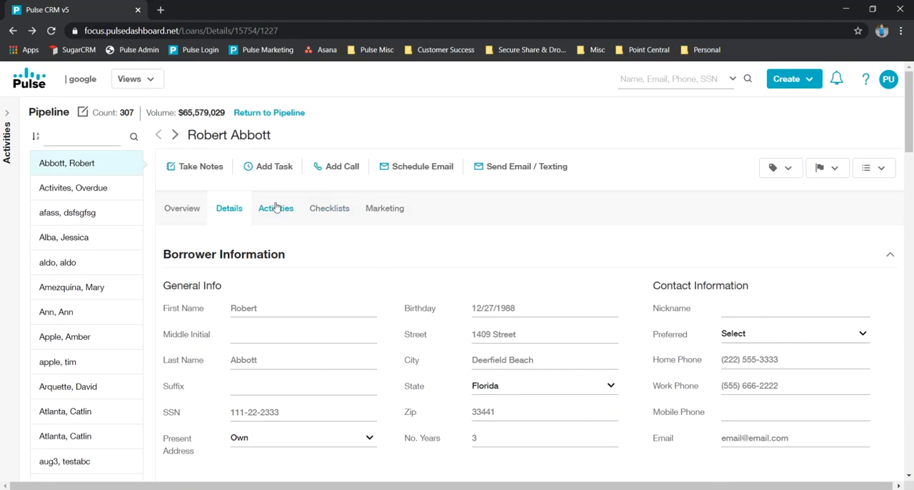
click(276, 209)
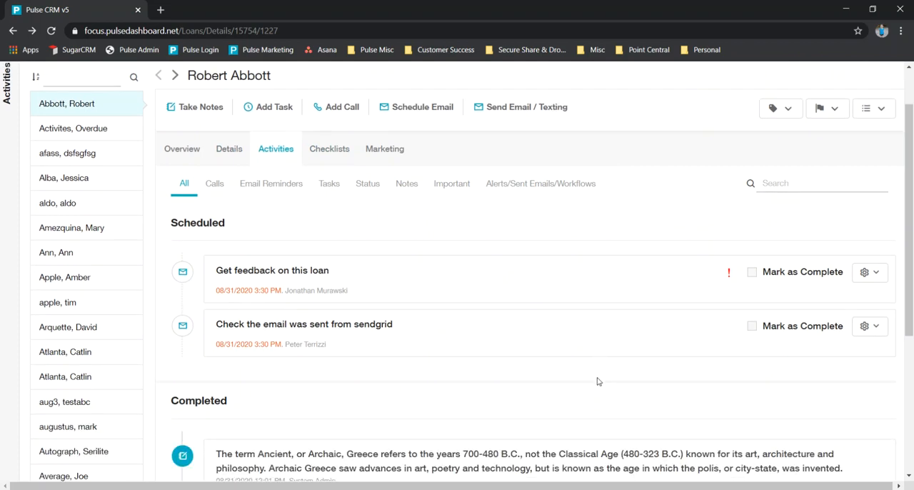
scroll(down, 3)
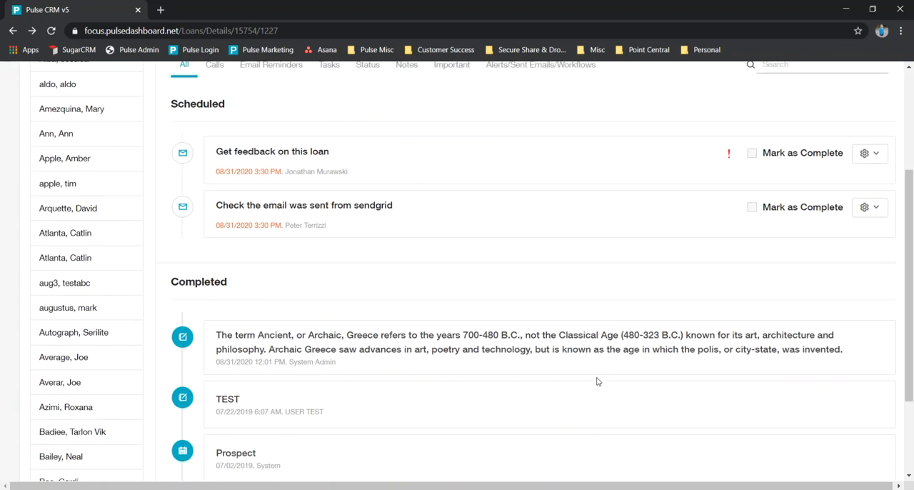
scroll(down, 3)
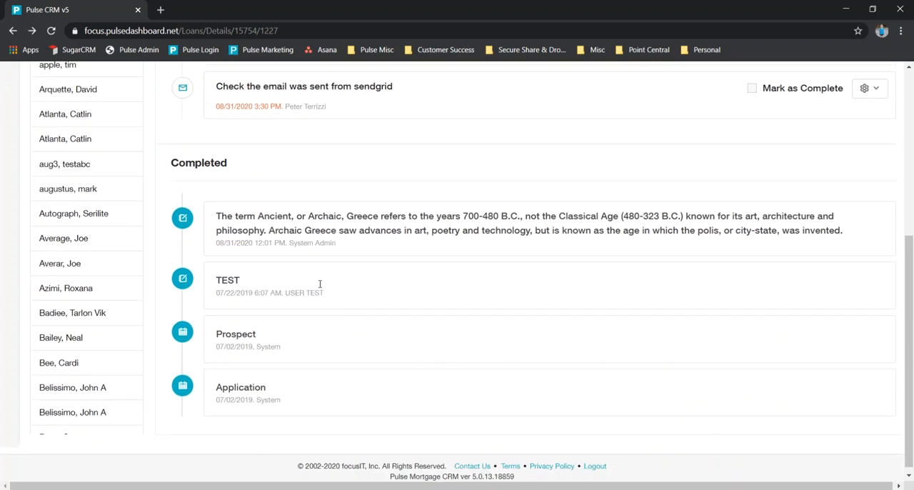
mouse_move(308, 265)
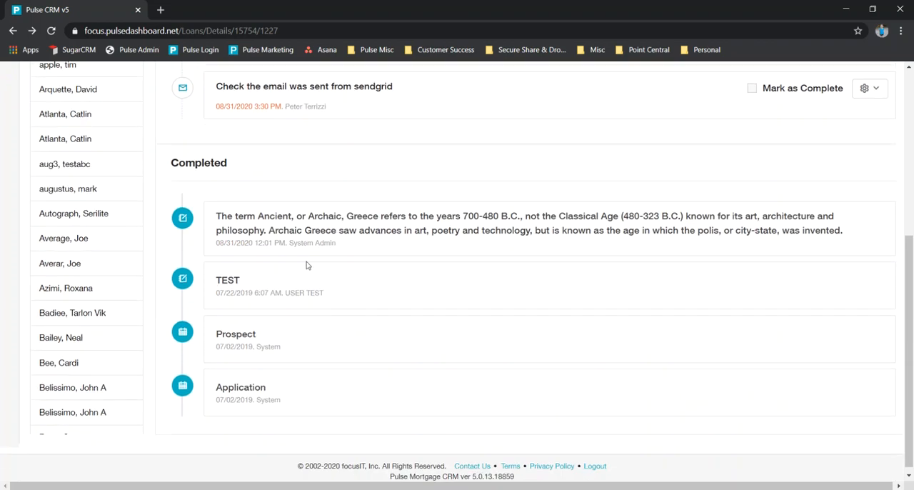
mouse_move(211, 383)
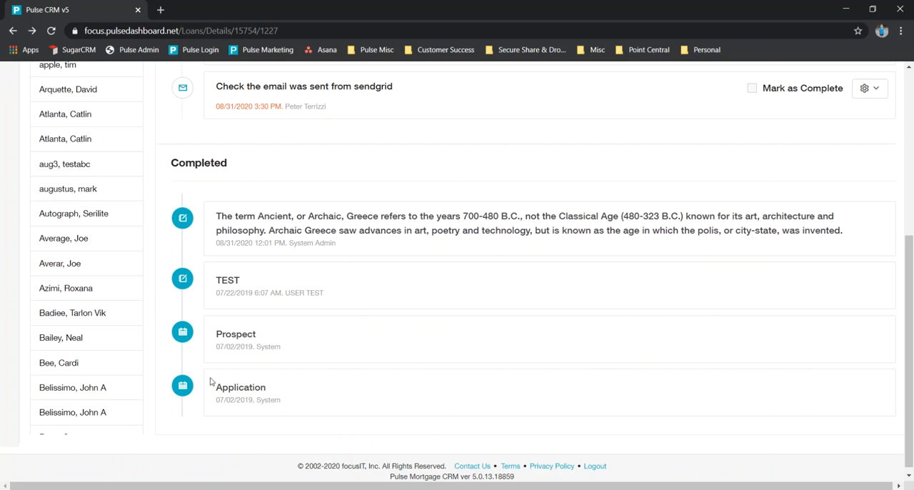
double_click(236, 334)
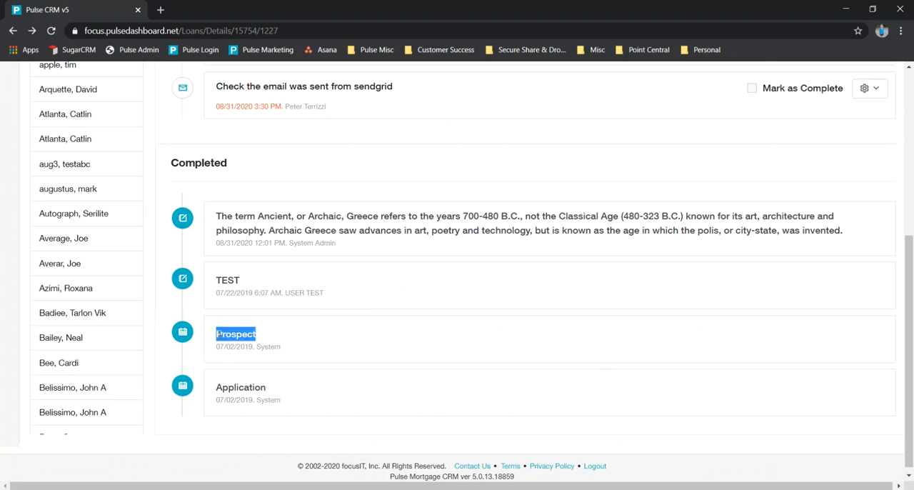
mouse_move(234, 383)
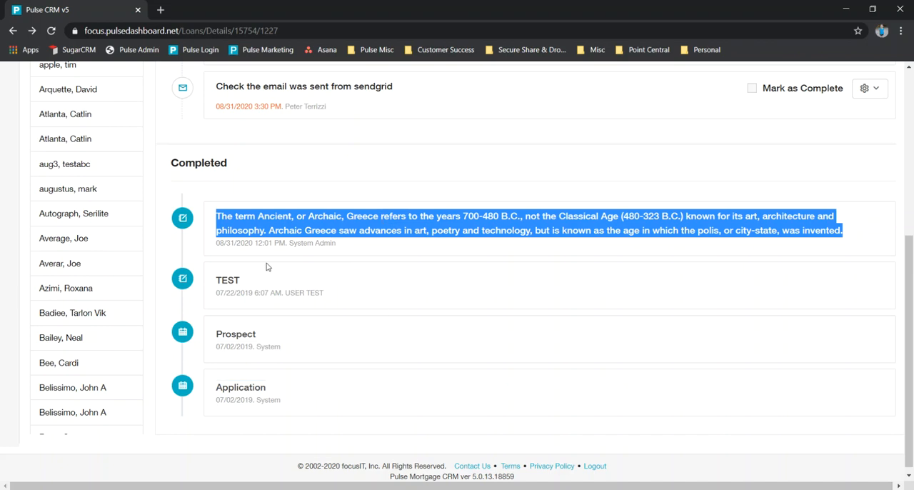
scroll(up, 3)
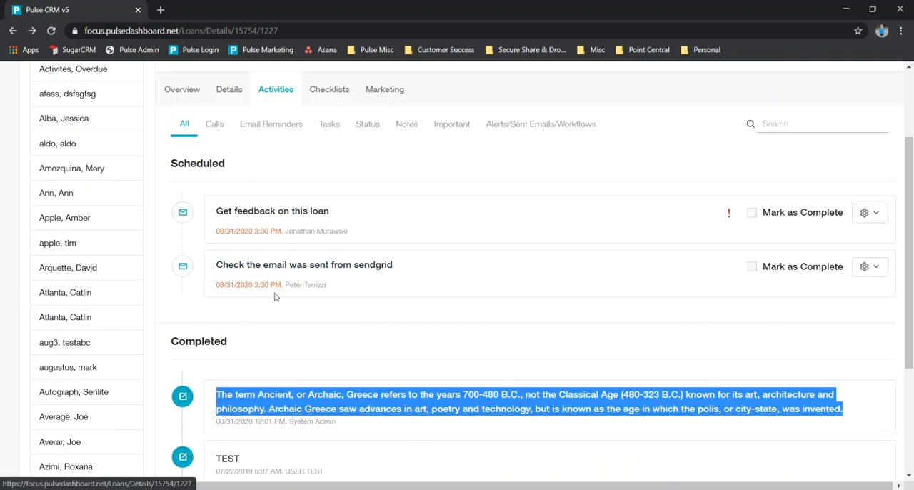
scroll(up, 3)
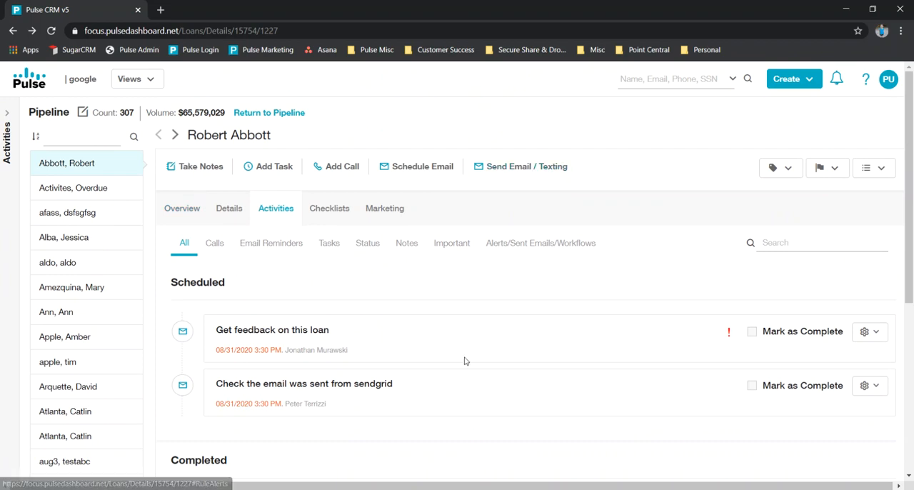
mouse_move(463, 359)
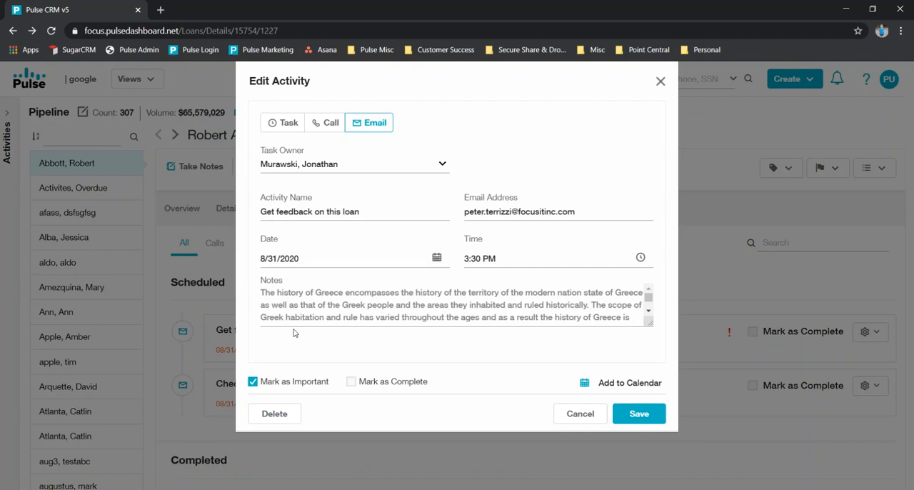
mouse_move(580, 415)
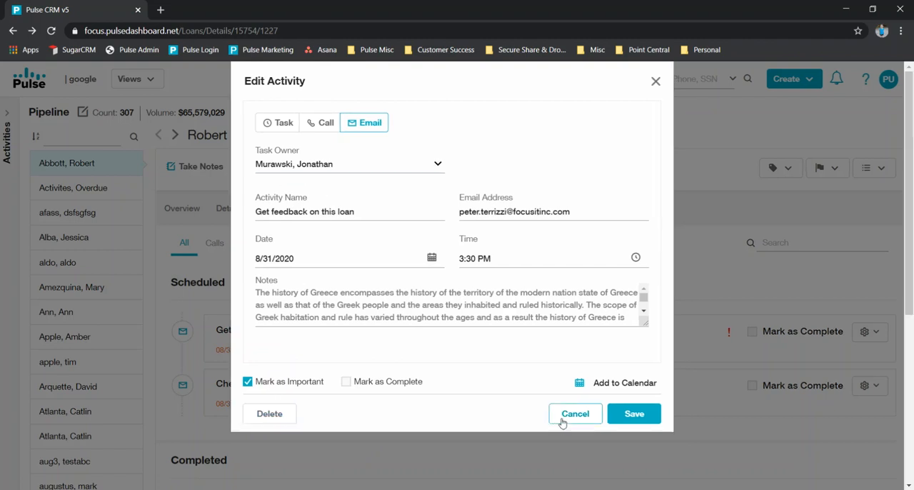
click(575, 414)
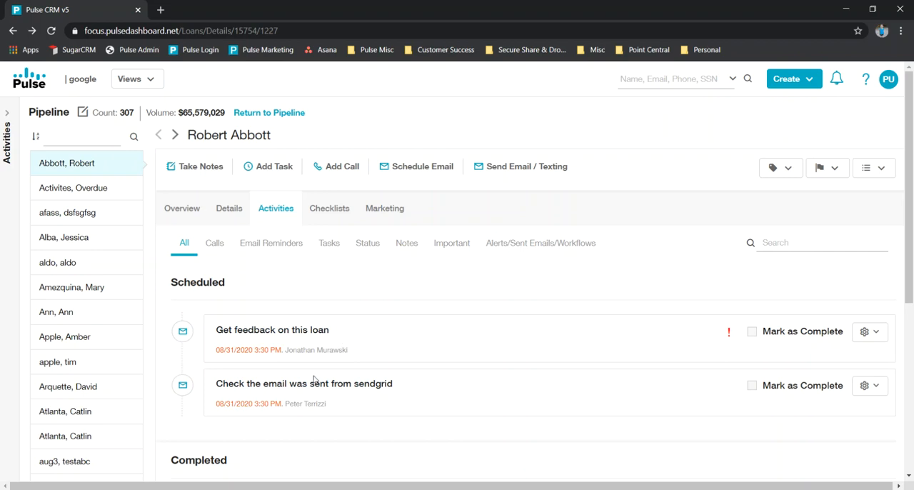
mouse_move(386, 372)
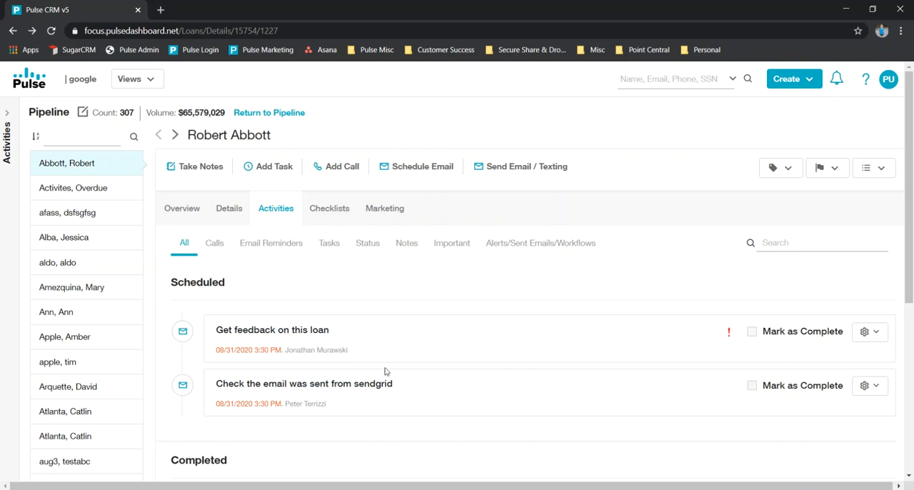
mouse_move(432, 361)
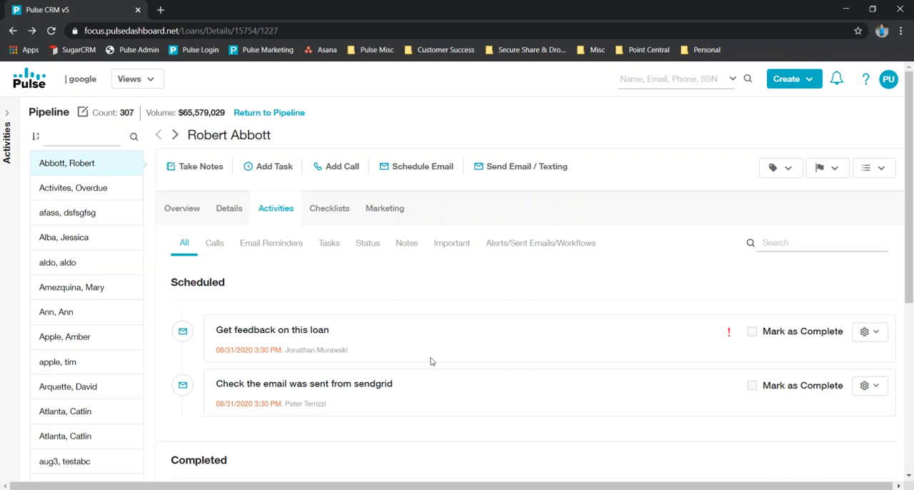
mouse_move(415, 349)
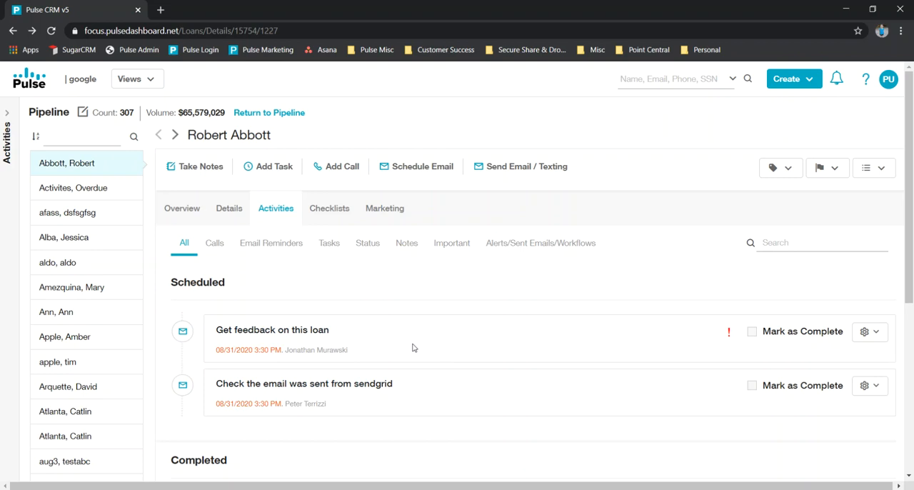
mouse_move(274, 170)
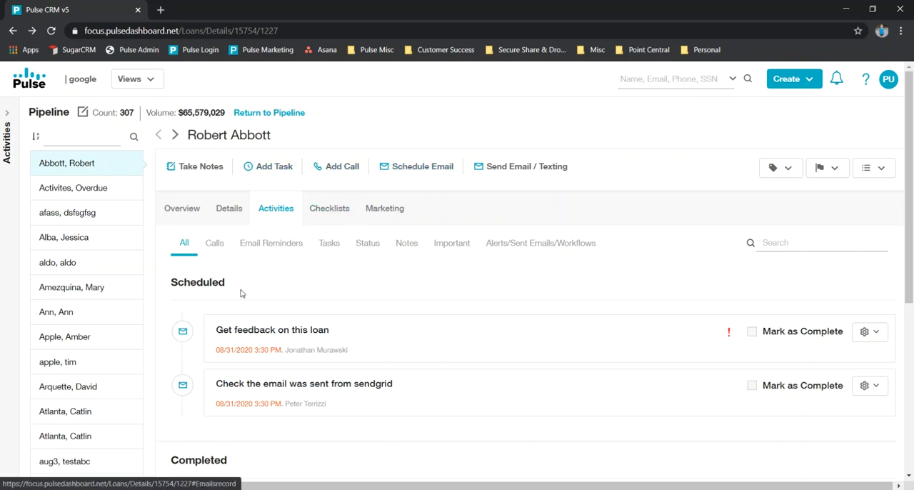
mouse_move(182, 365)
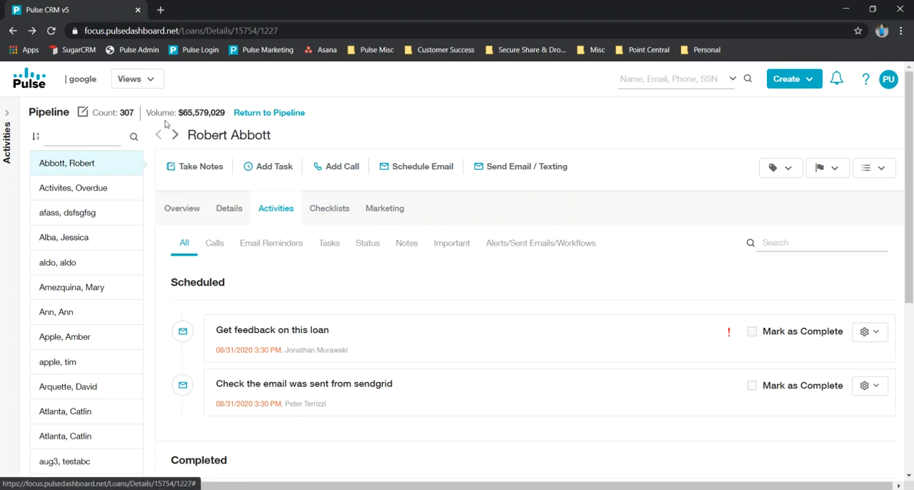
mouse_move(337, 295)
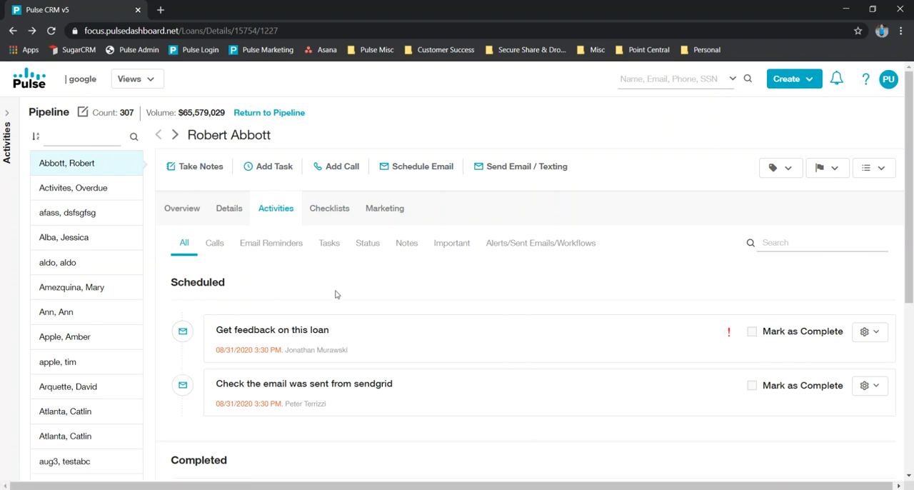
scroll(down, 3)
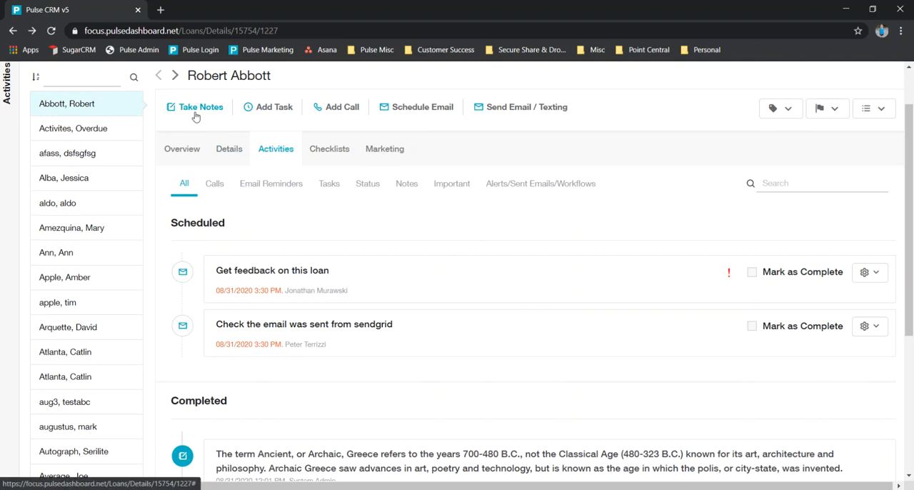
mouse_move(309, 132)
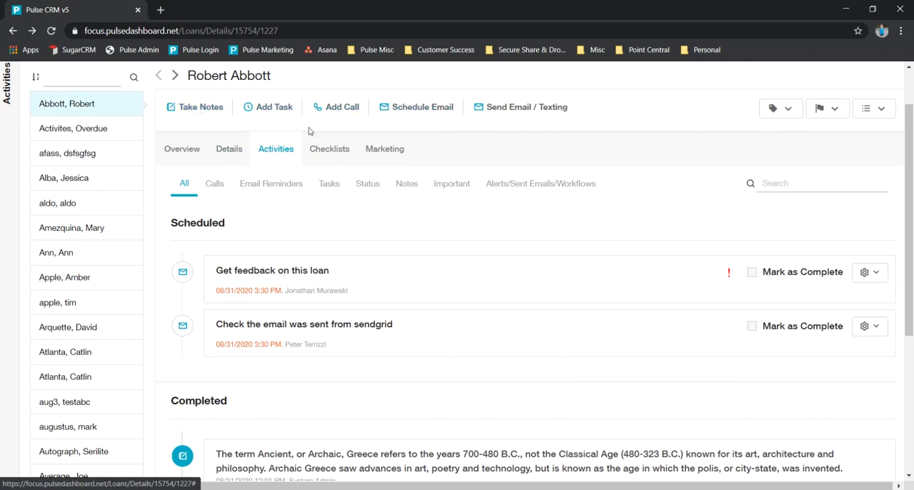
mouse_move(488, 353)
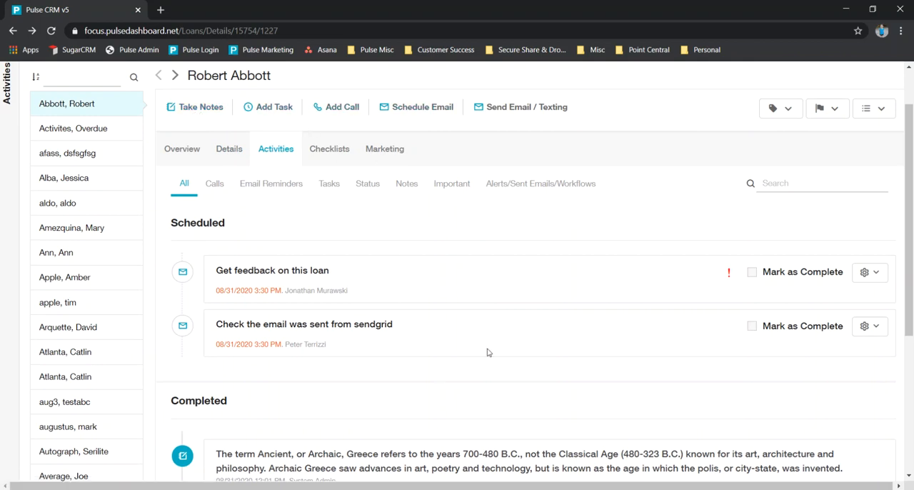
mouse_move(521, 263)
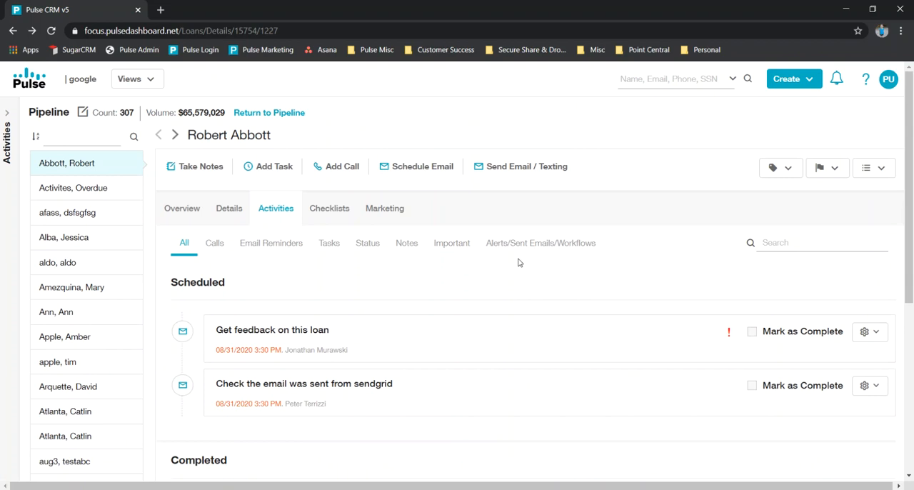
mouse_move(489, 311)
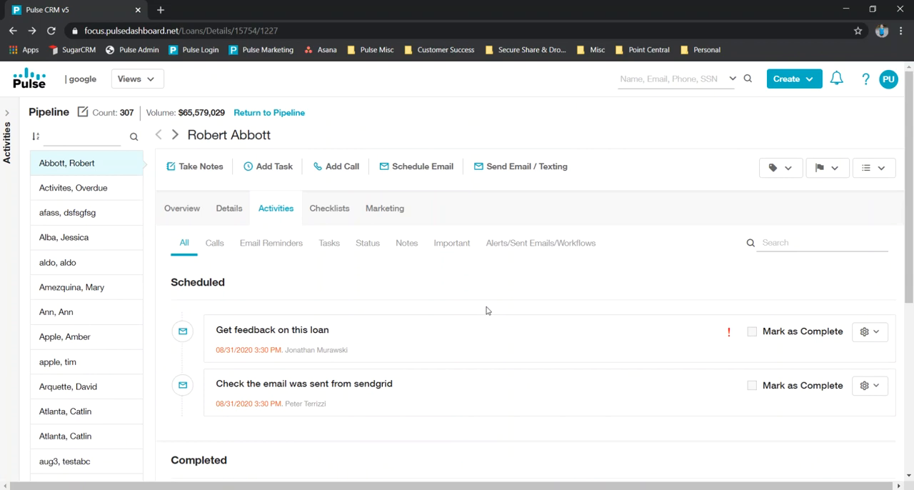
mouse_move(249, 253)
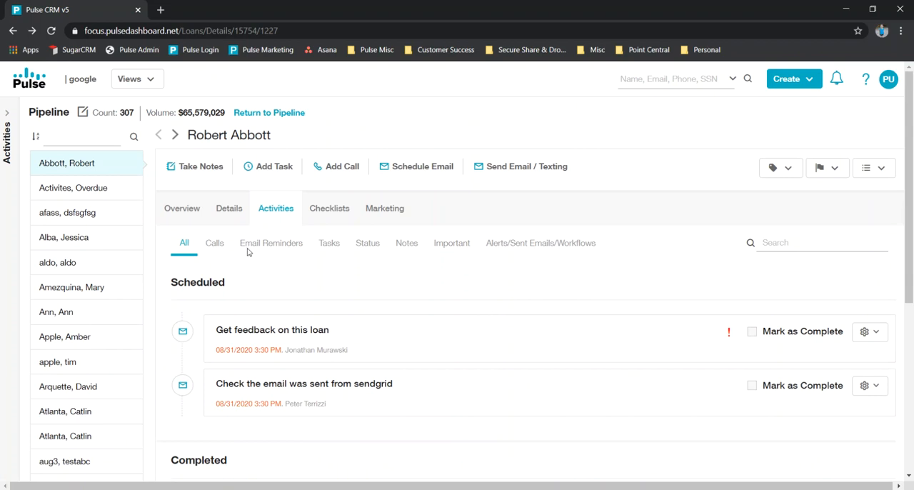